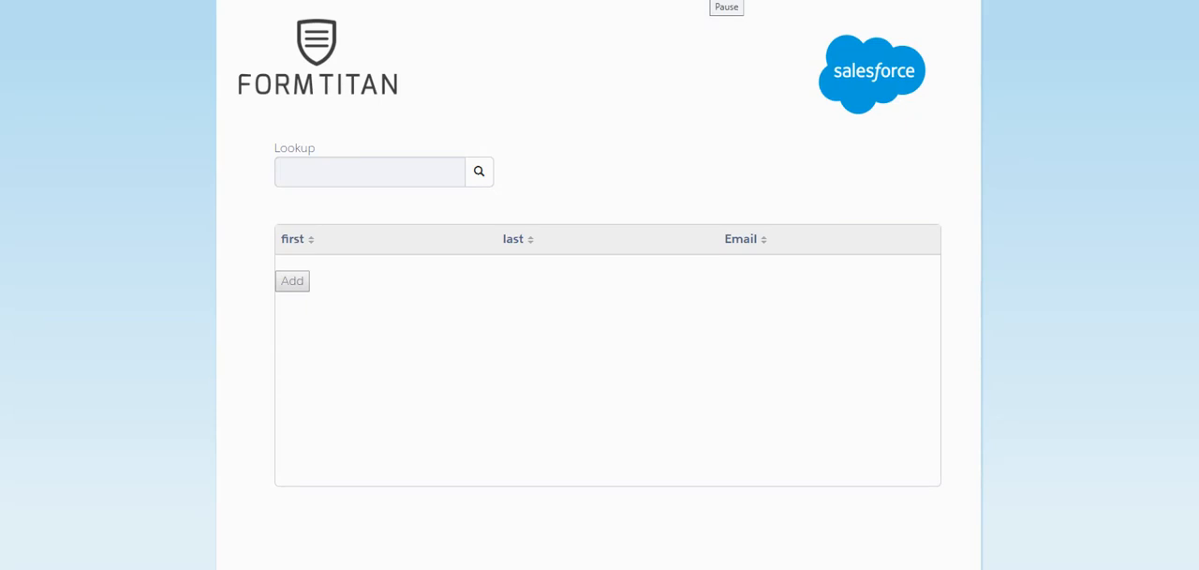
- Look up Efidex in the preview's lookup, filling the table with its 2 contacts
{"action": "left_click", "coordinate": [726, 7]}
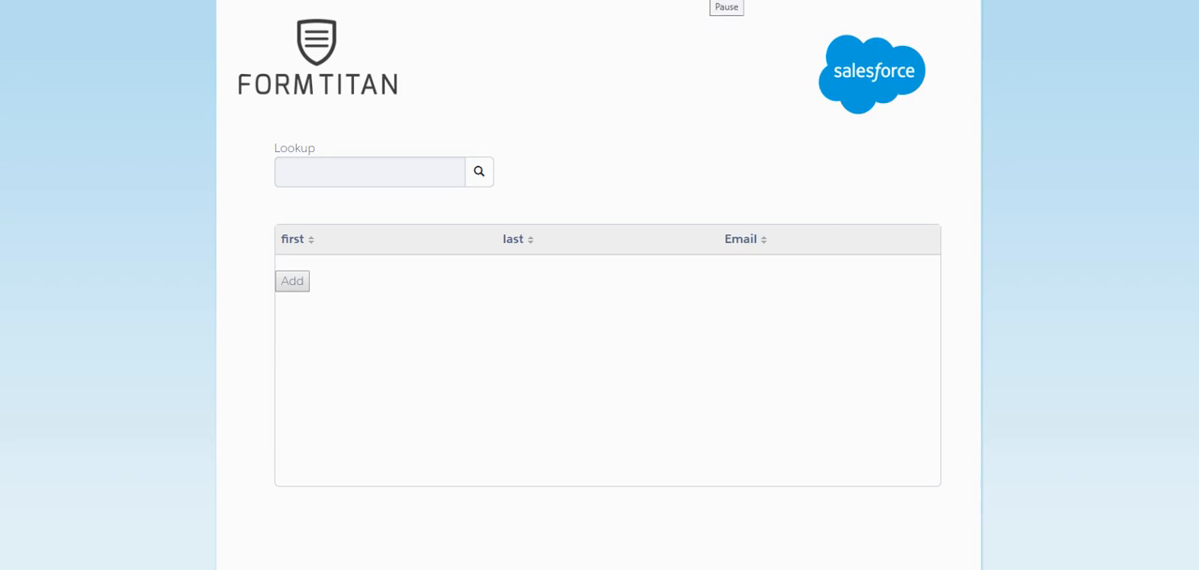
{"action": "left_click", "coordinate": [726, 7]}
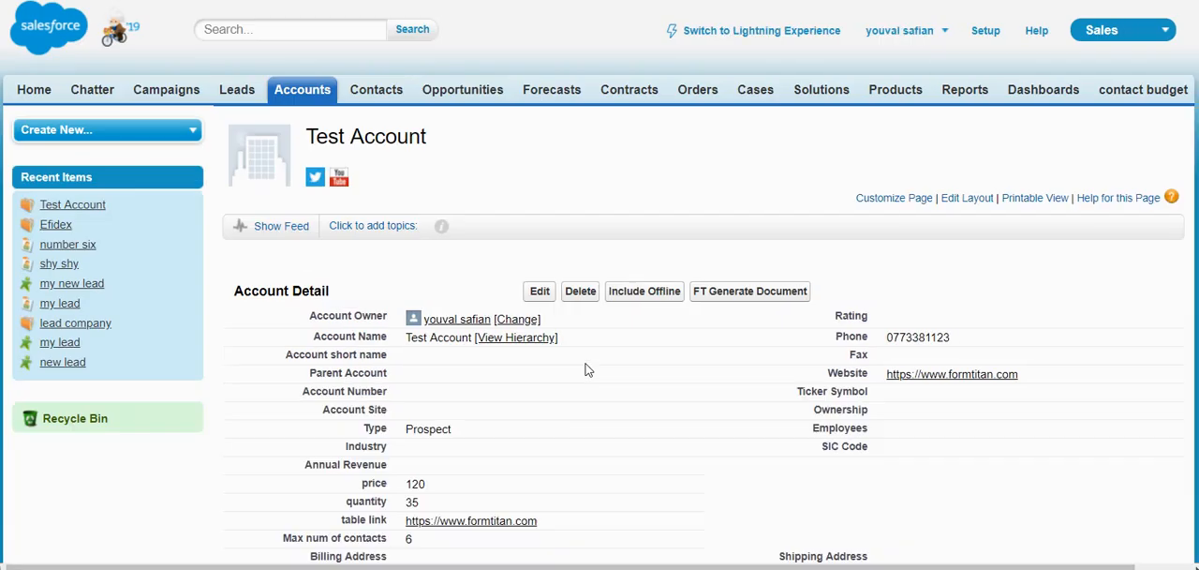
{"action": "scroll", "scroll_direction": "down", "scroll_amount": 3}
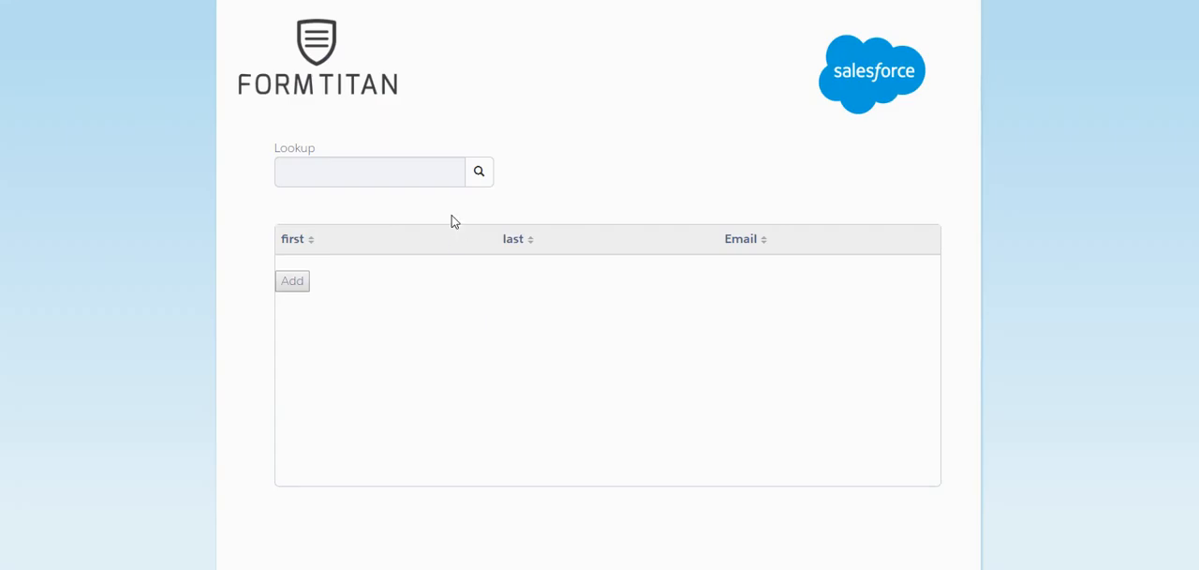
{"action": "left_click", "coordinate": [370, 171]}
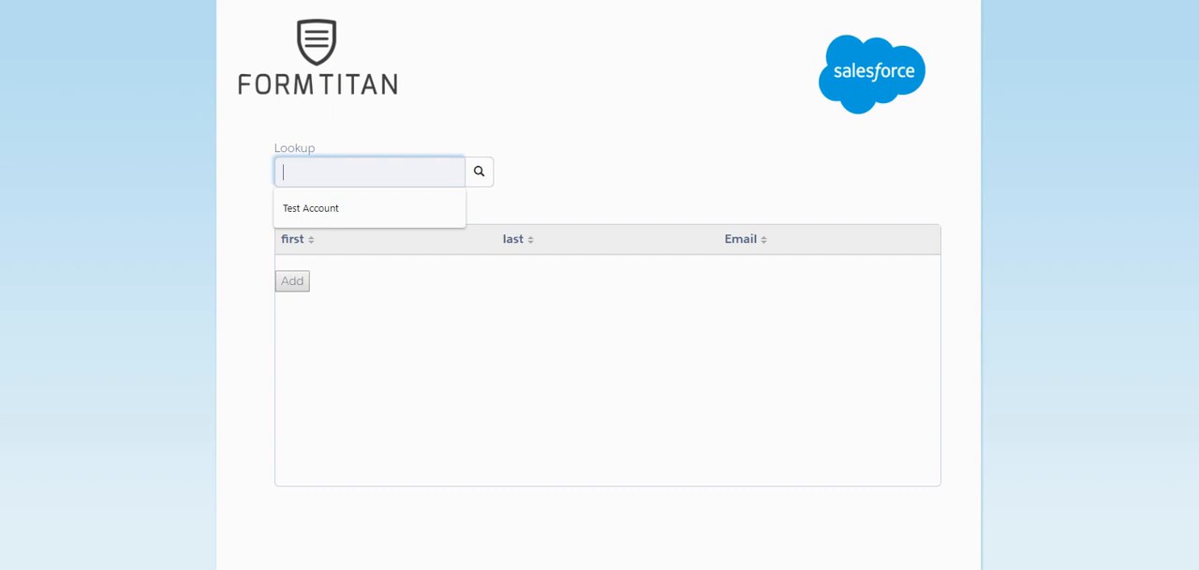
{"action": "type", "text": "ef"}
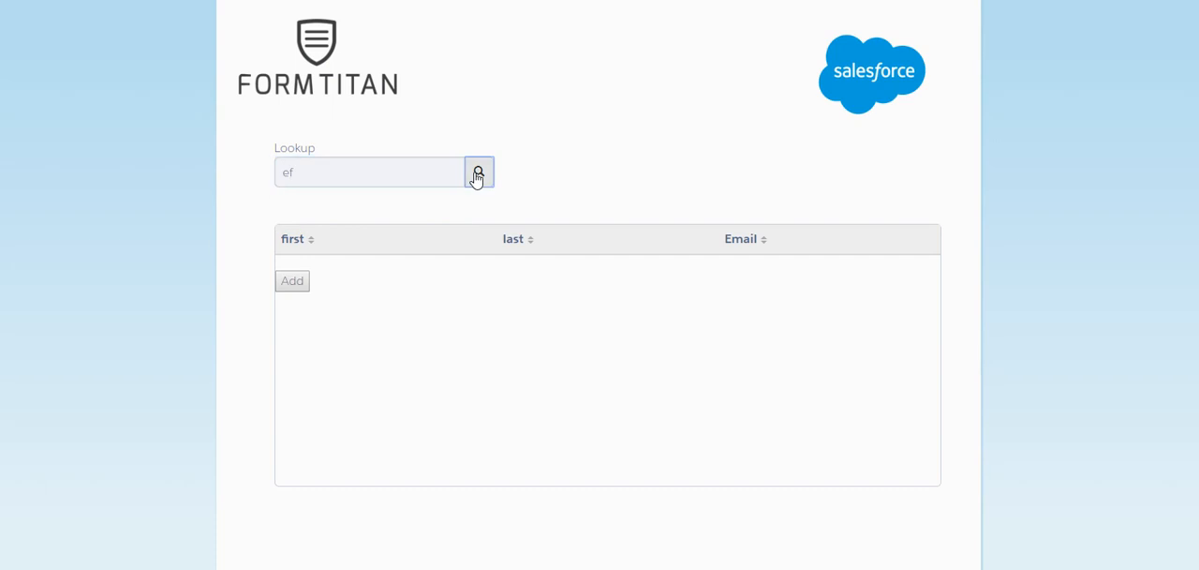
{"action": "left_click", "coordinate": [479, 172]}
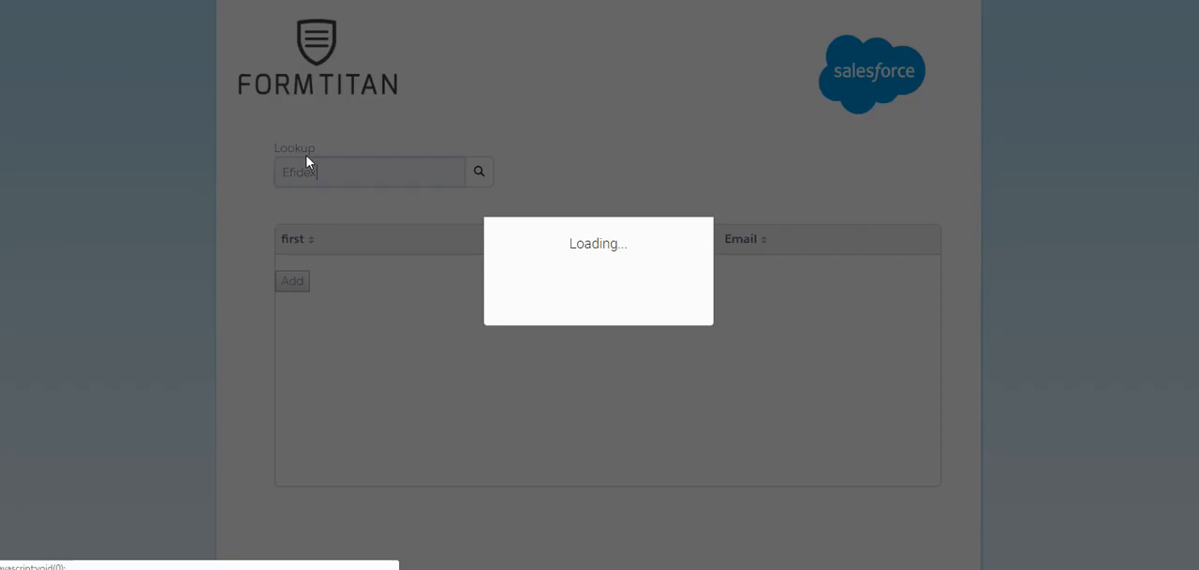
{"action": "left_click", "coordinate": [479, 171]}
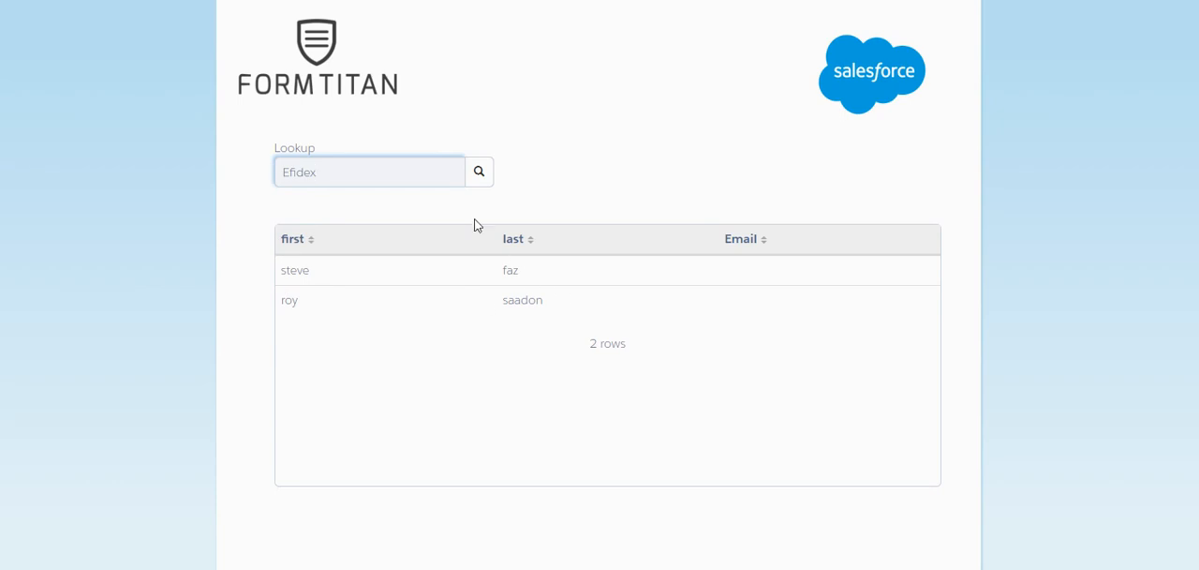
{"action": "mouse_move", "coordinate": [277, 288]}
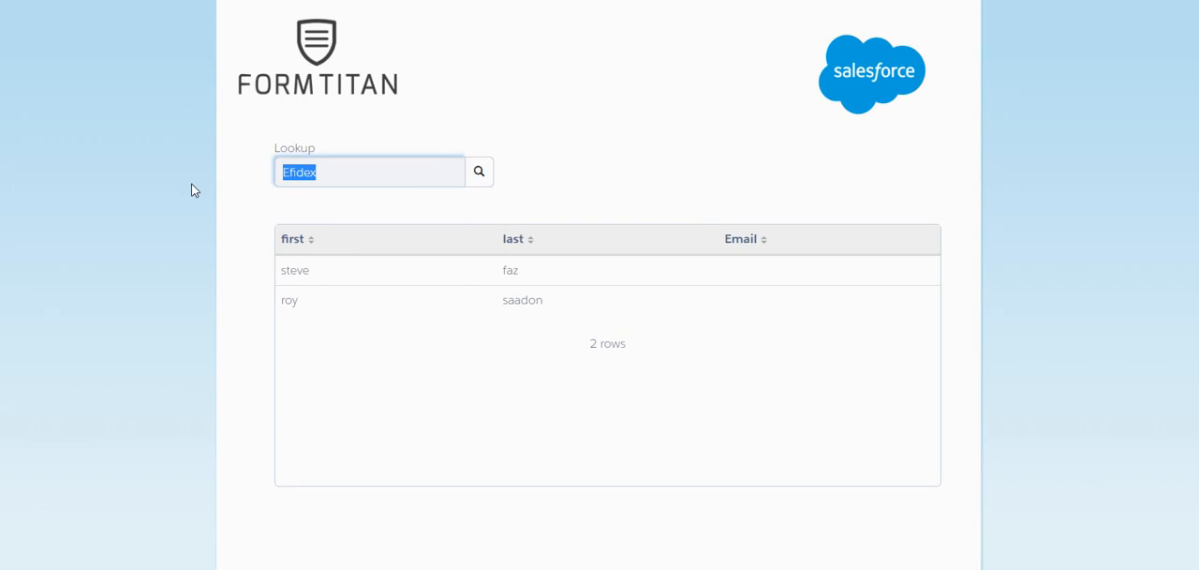
- Select Test Account to list its six contacts, then close the Find dialog
{"action": "type", "text": "te"}
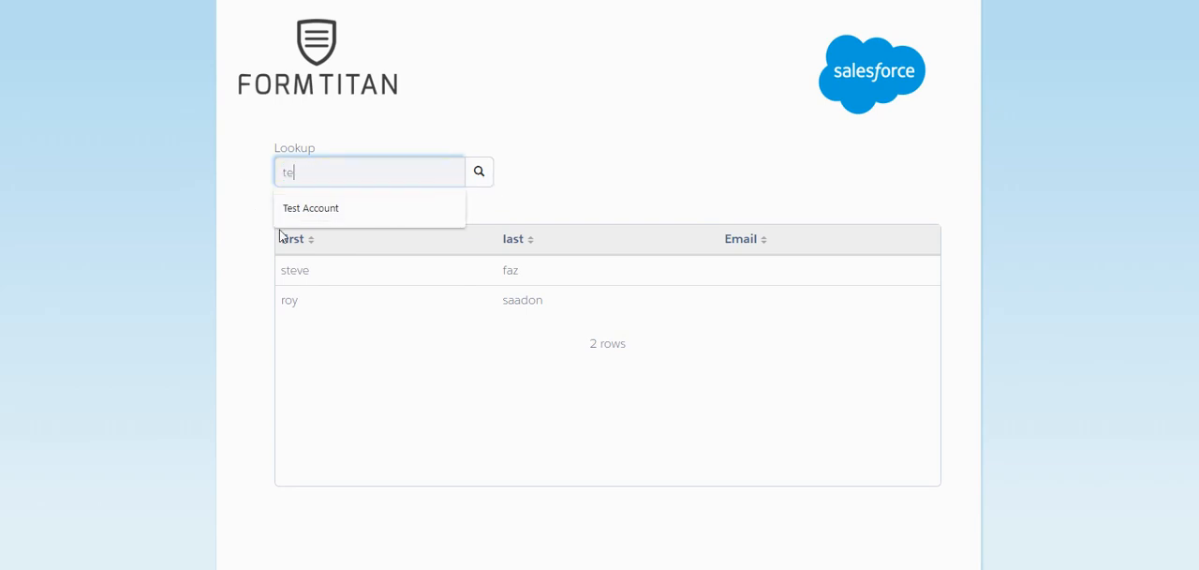
{"action": "left_click", "coordinate": [311, 208]}
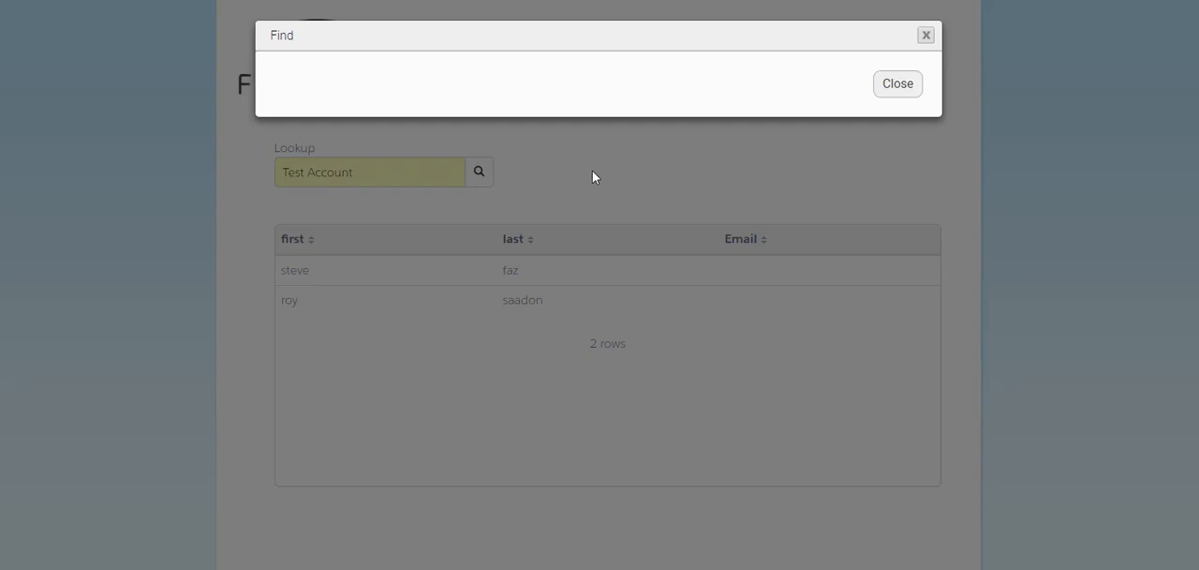
{"action": "left_click", "coordinate": [896, 83]}
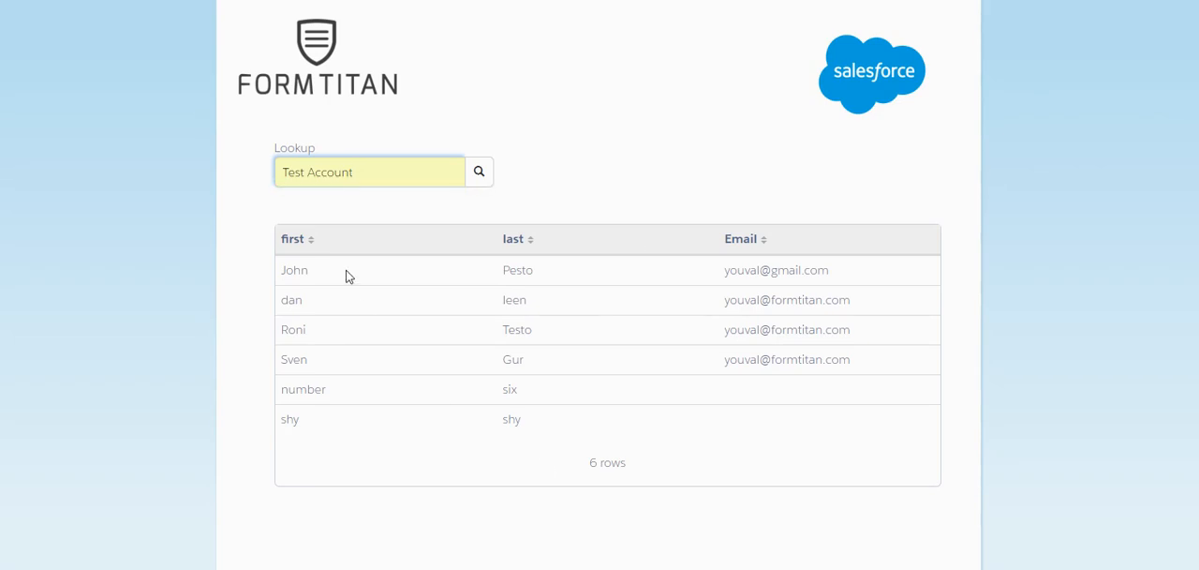
{"action": "mouse_move", "coordinate": [467, 377]}
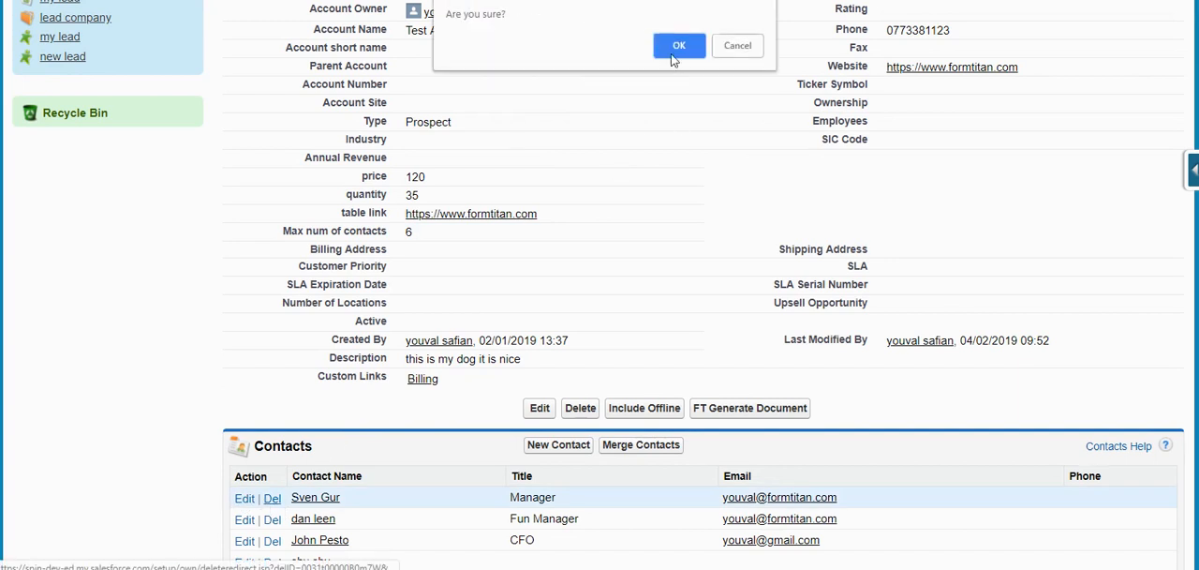
- Confirm deleting a Test Account contact in Salesforce and reselect Test Account in the form lookup
{"action": "left_click", "coordinate": [679, 46]}
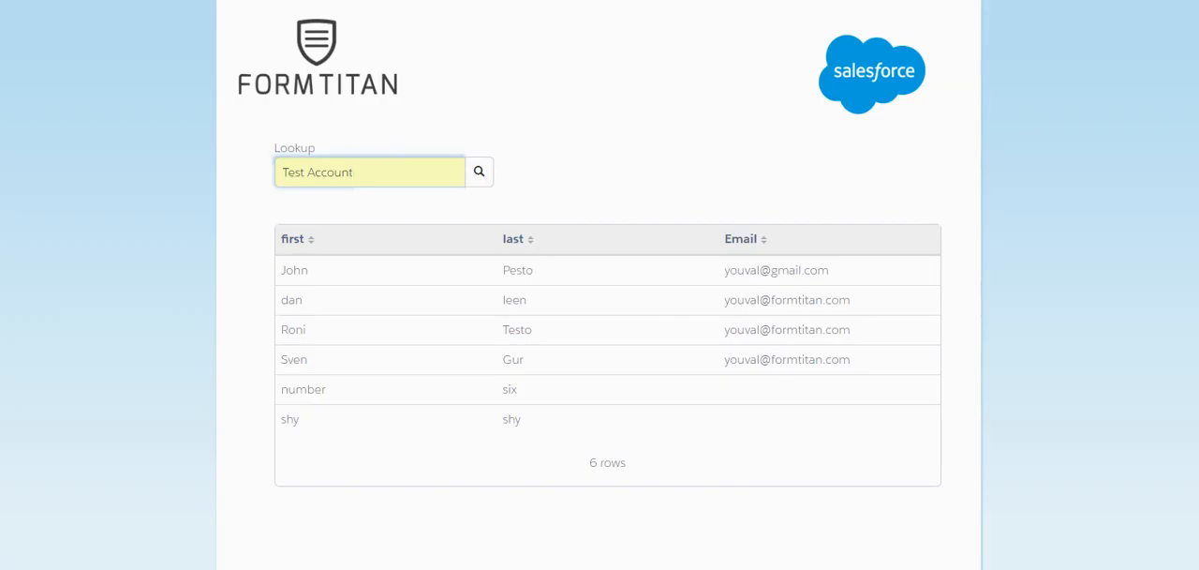
{"action": "left_click", "coordinate": [369, 171]}
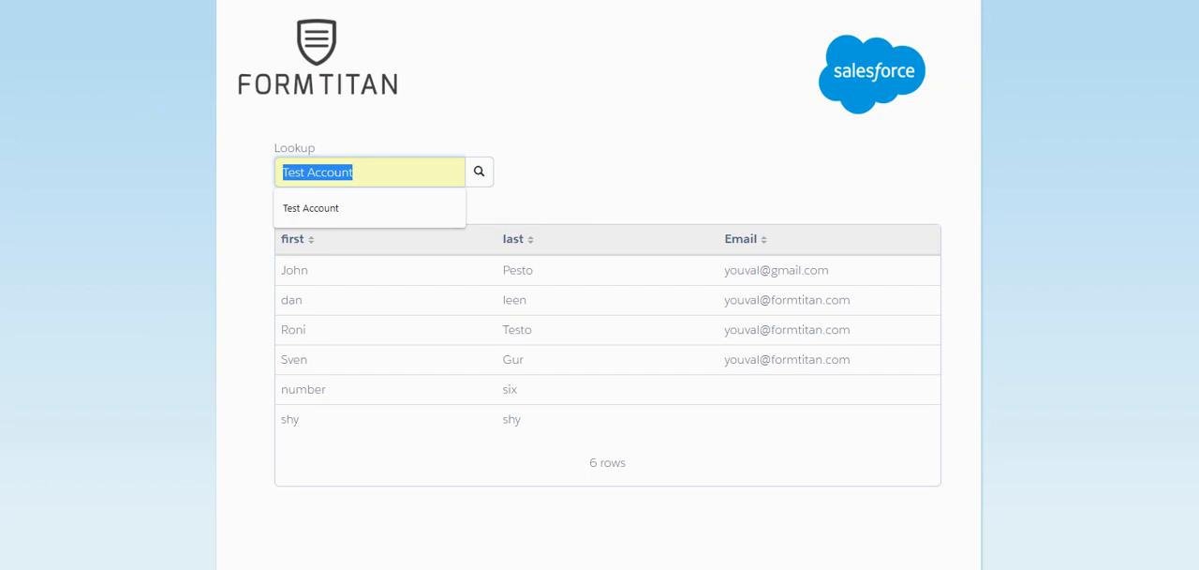
{"action": "left_click", "coordinate": [310, 207]}
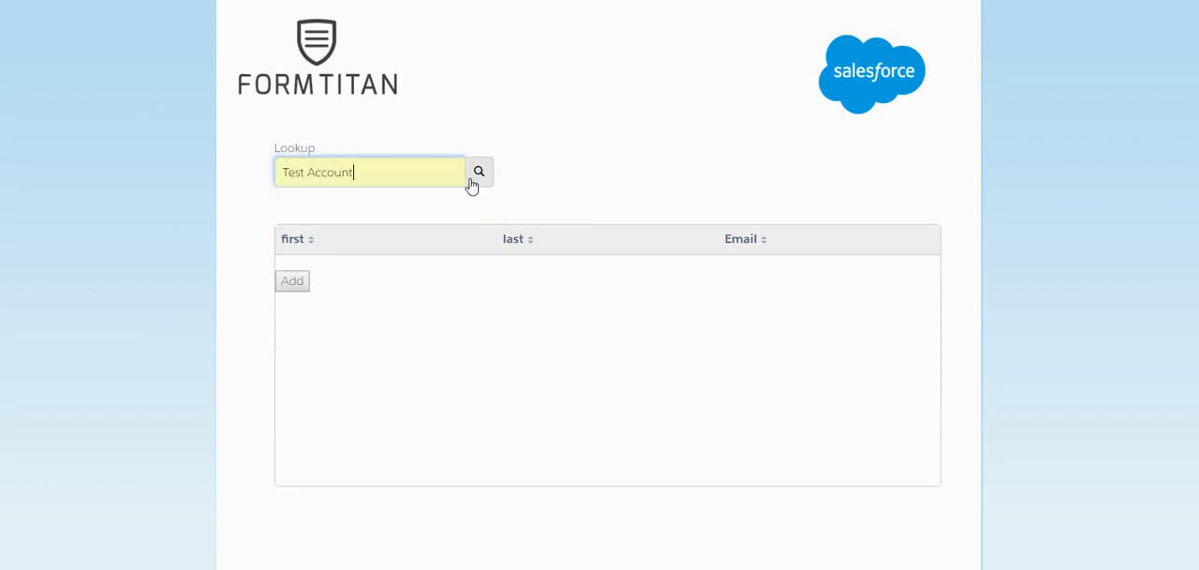
- Reload Test Account's contacts and add a new contact, number six, through the table
{"action": "left_click", "coordinate": [479, 171]}
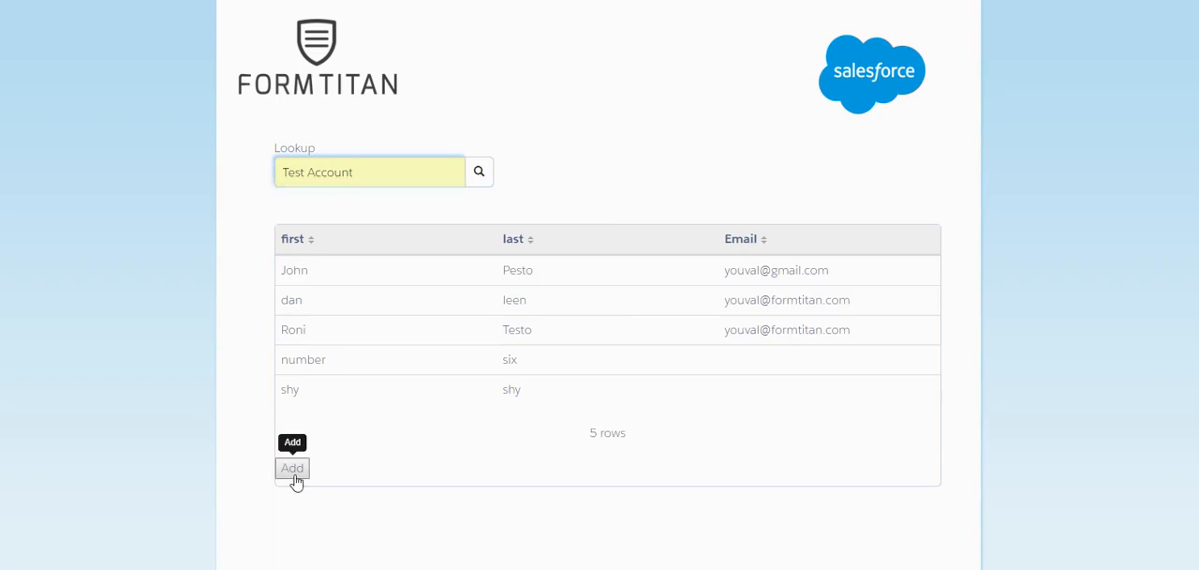
{"action": "left_click", "coordinate": [292, 468]}
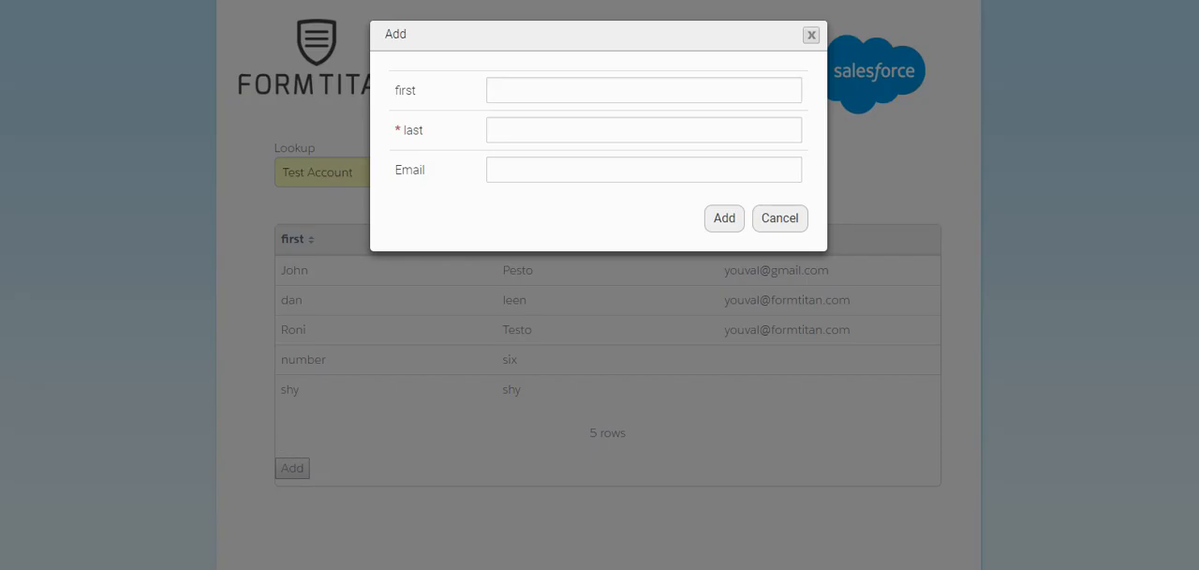
{"action": "type", "text": "number"}
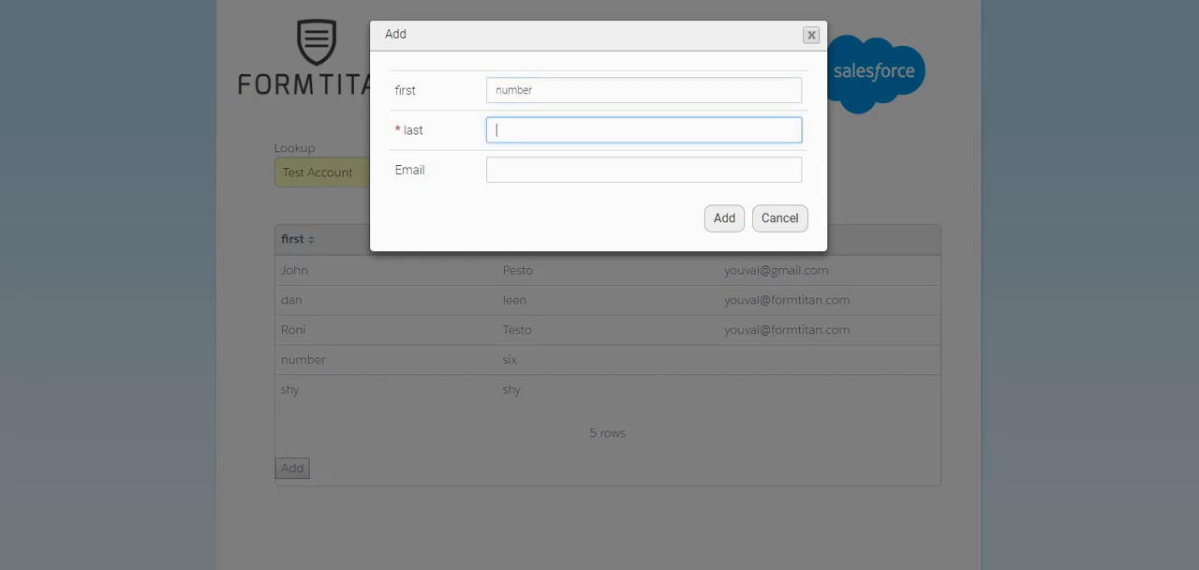
{"action": "type", "text": "six"}
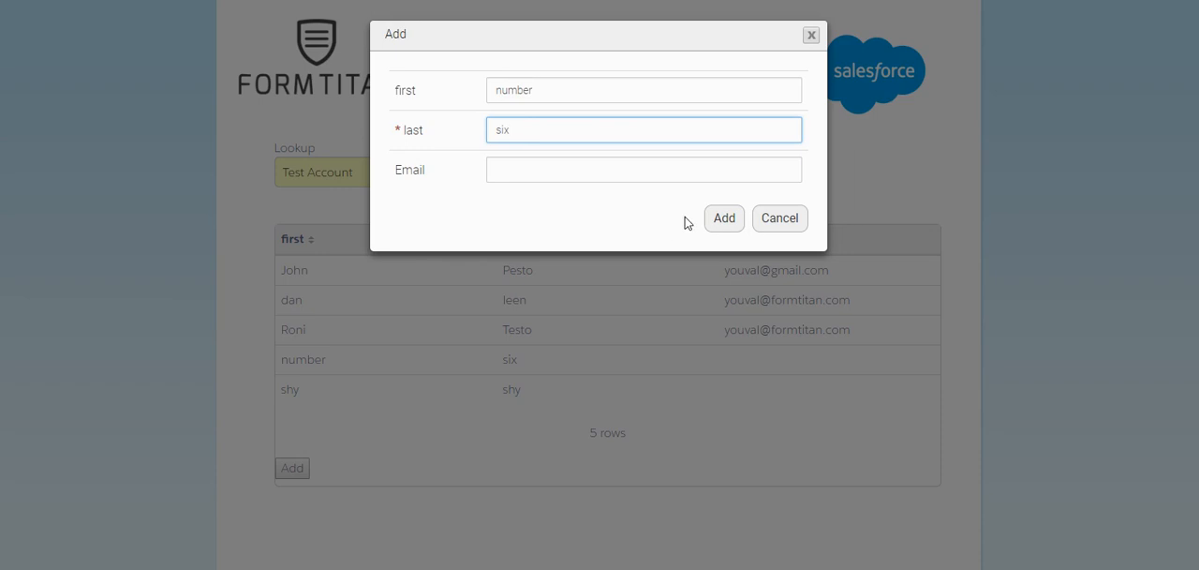
{"action": "left_click", "coordinate": [723, 217]}
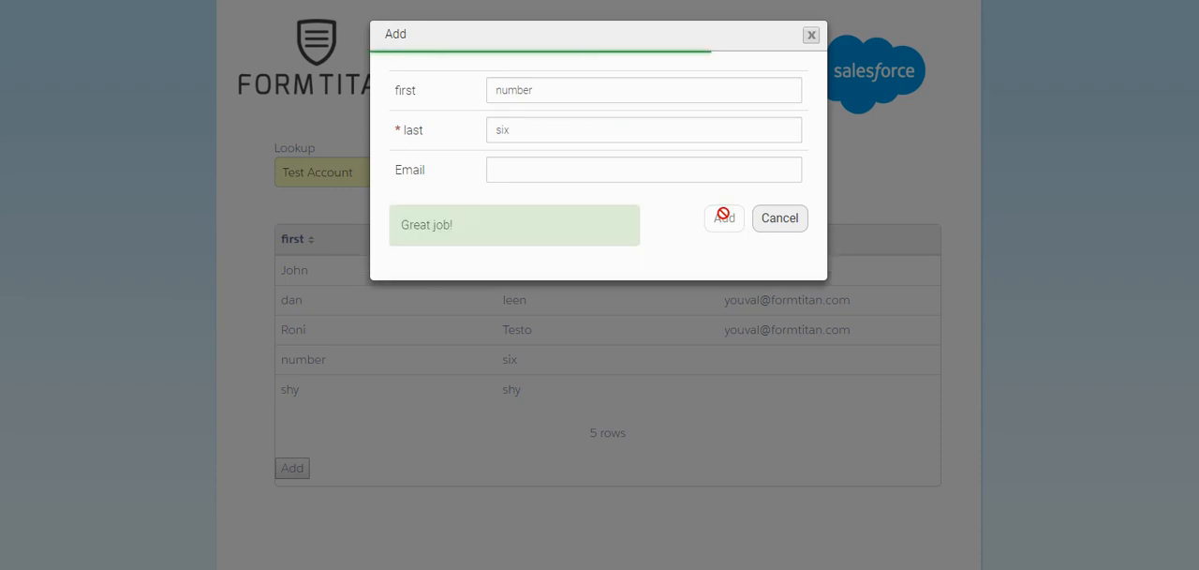
{"action": "left_click", "coordinate": [723, 217]}
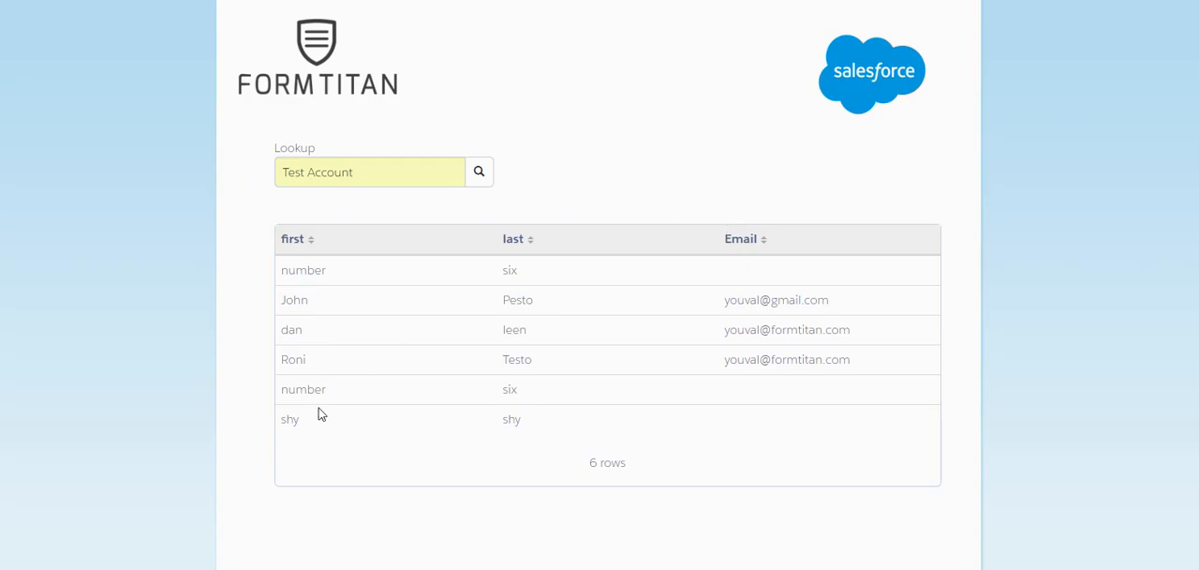
{"action": "mouse_move", "coordinate": [310, 469]}
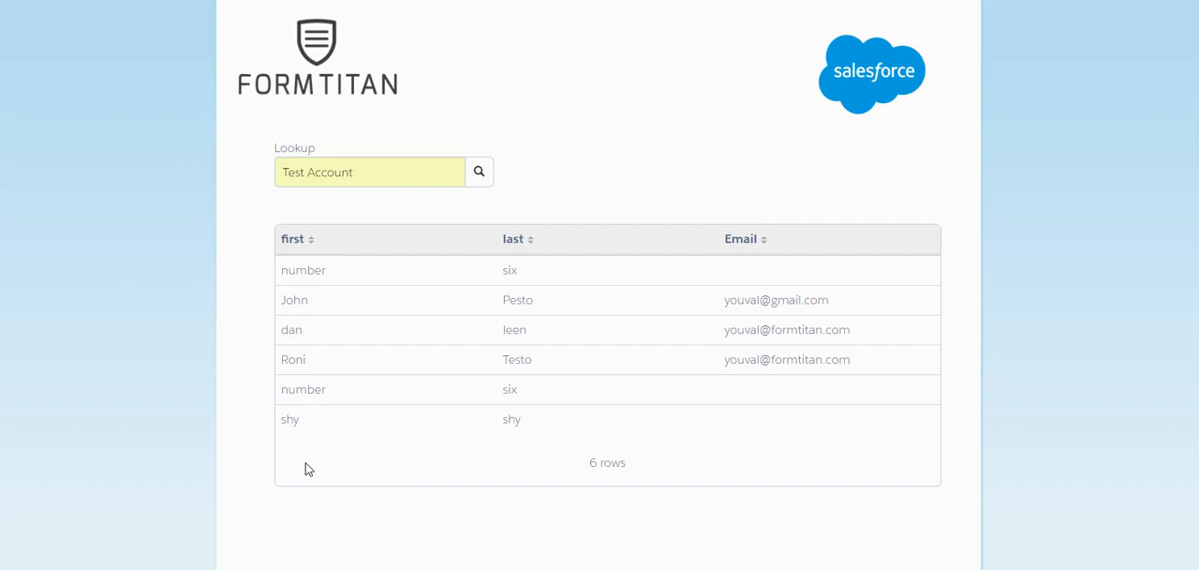
{"action": "mouse_move", "coordinate": [564, 61]}
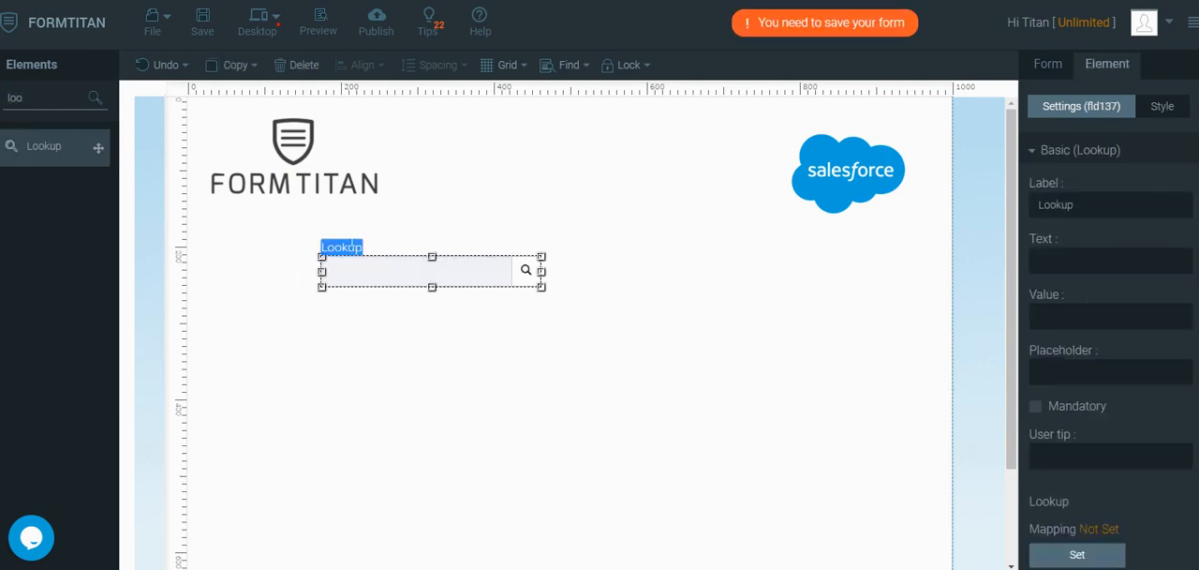
- Label the lookup 'Select account', then add a table below it and widen it across the page
{"action": "left_click", "coordinate": [1162, 105]}
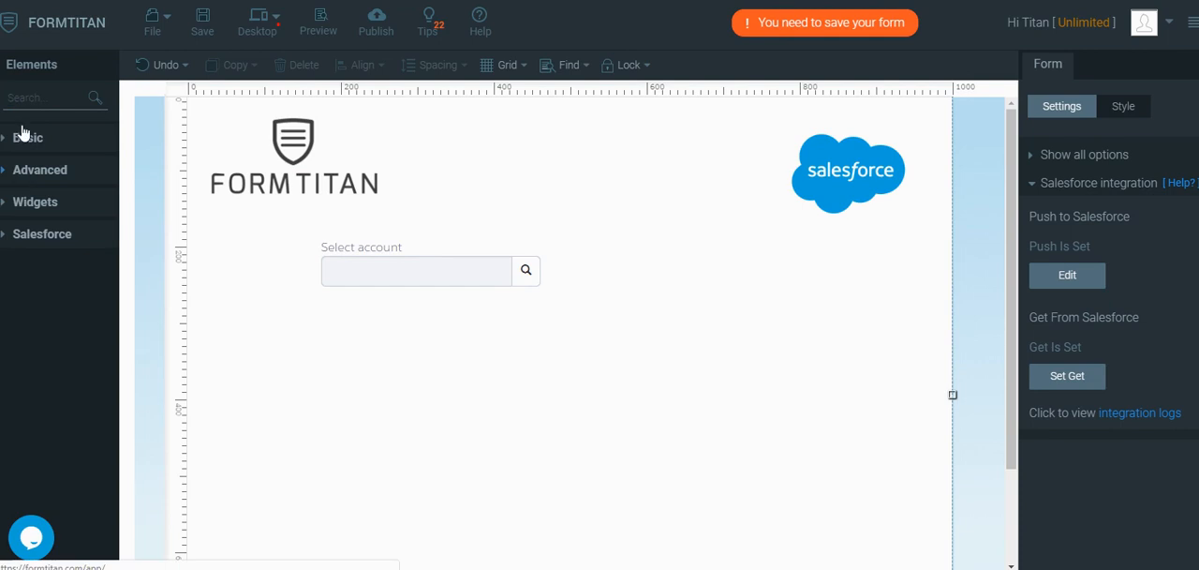
{"action": "type", "text": "tab"}
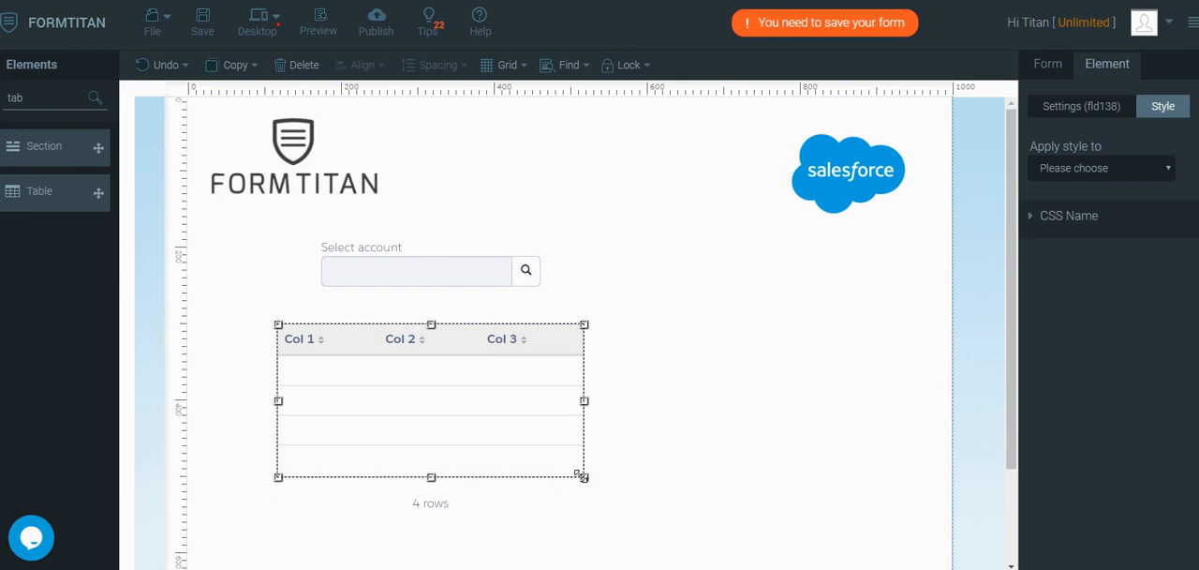
{"action": "left_click_drag", "start_coordinate": [583, 400], "coordinate": [868, 441]}
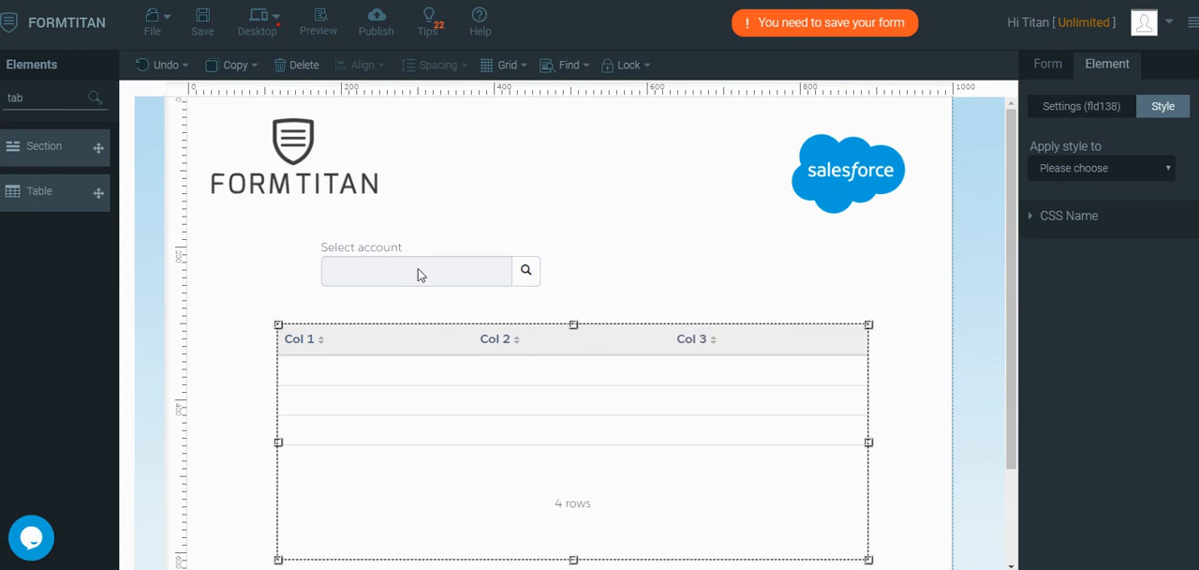
{"action": "left_click", "coordinate": [416, 271]}
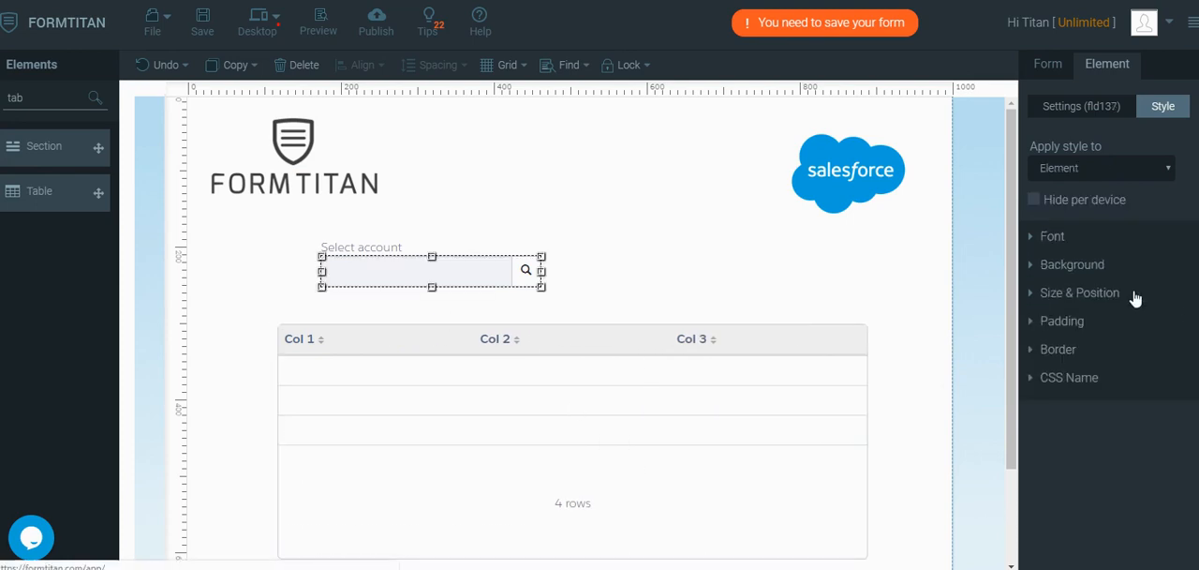
{"action": "left_click", "coordinate": [1080, 106]}
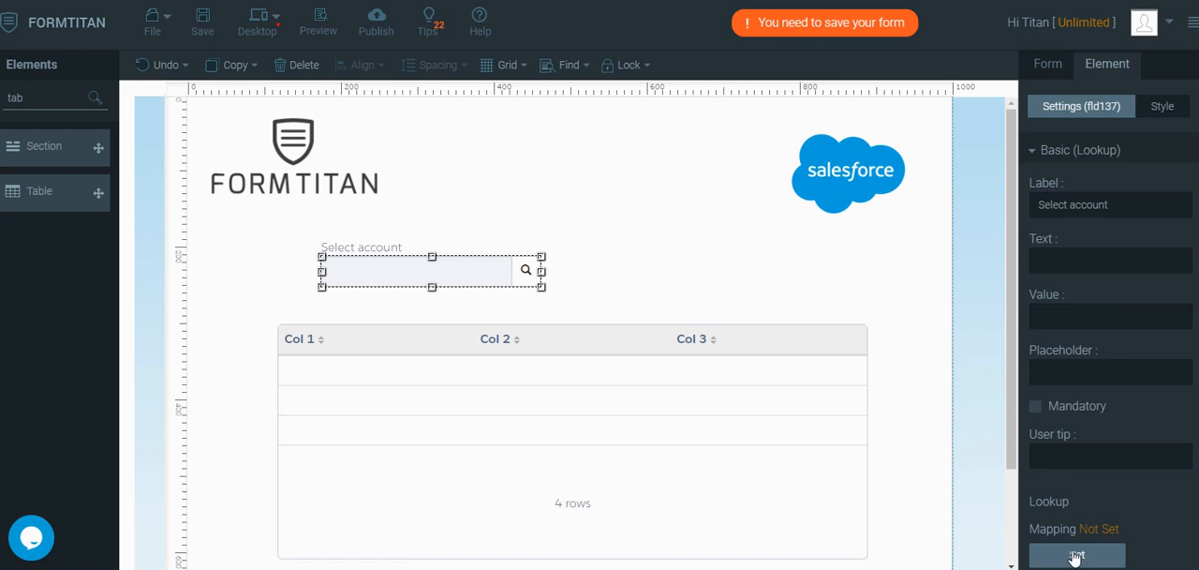
- Map the lookup to Salesforce Account, with Account ID as value and Account Name as text
{"action": "left_click", "coordinate": [1077, 554]}
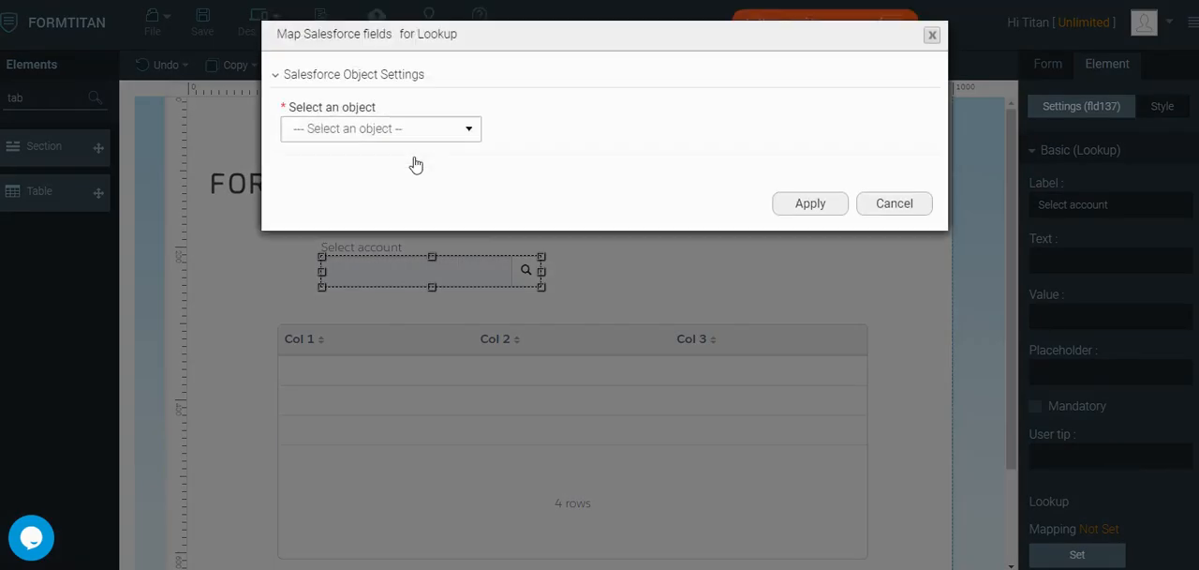
{"action": "left_click", "coordinate": [379, 128]}
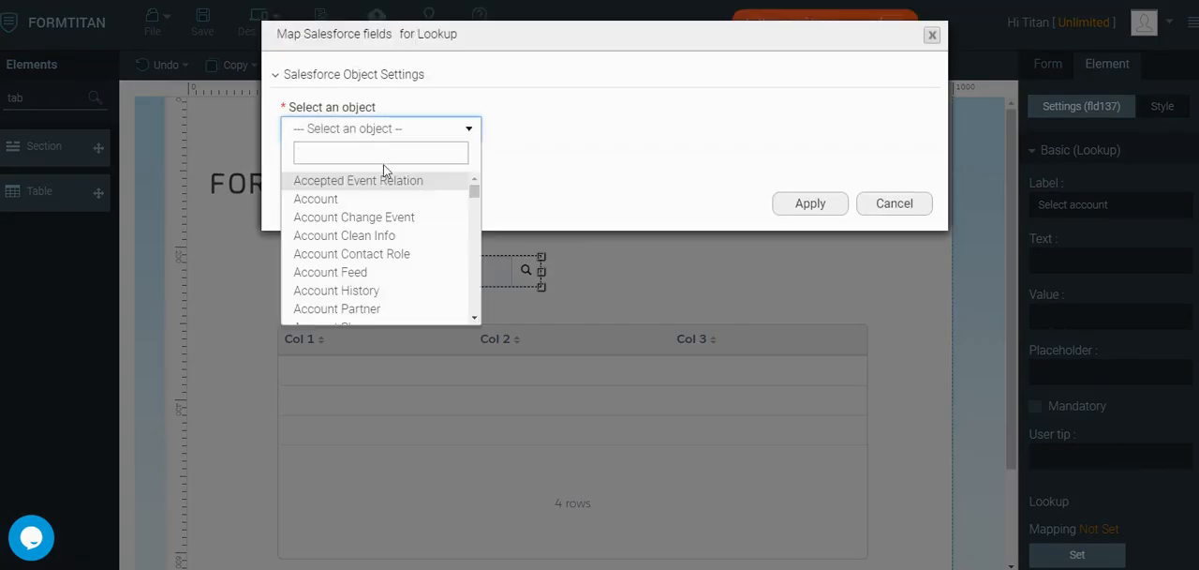
{"action": "left_click", "coordinate": [316, 198]}
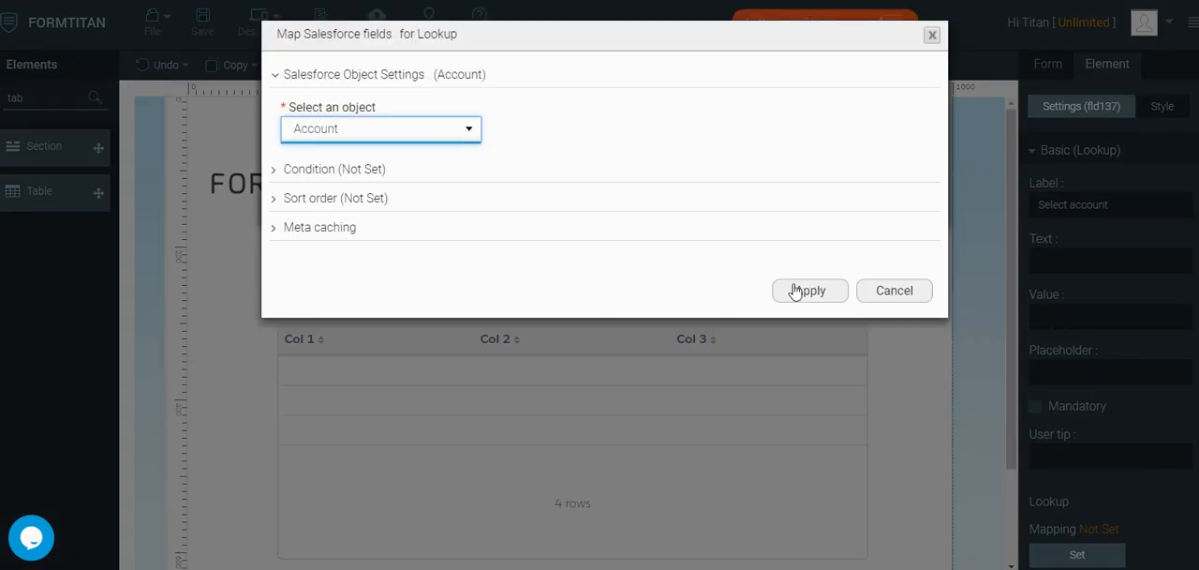
{"action": "left_click", "coordinate": [809, 290]}
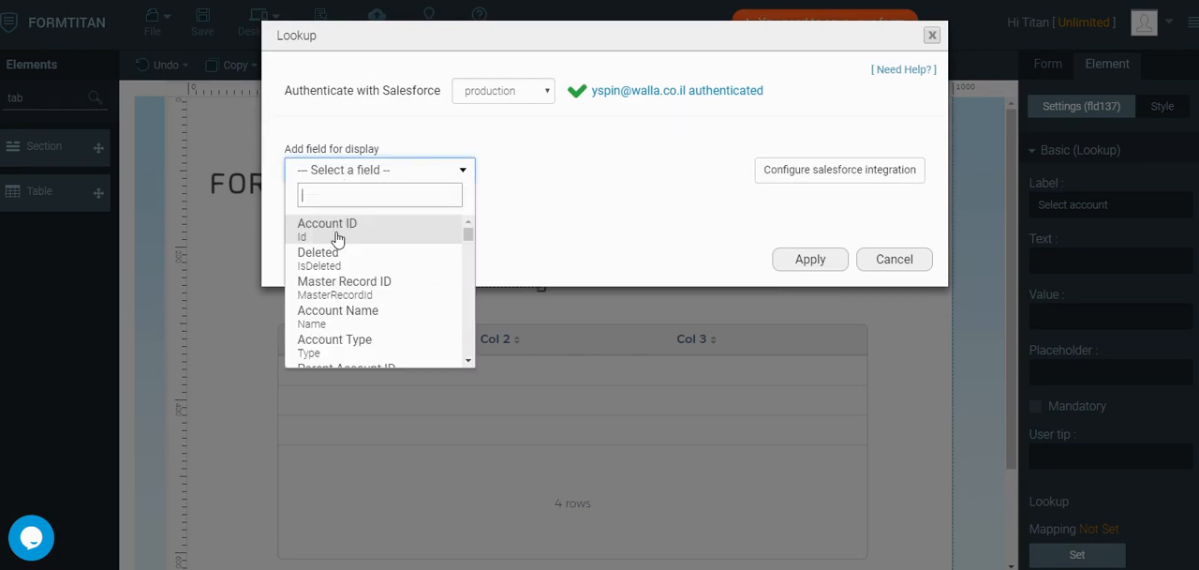
{"action": "left_click", "coordinate": [327, 223]}
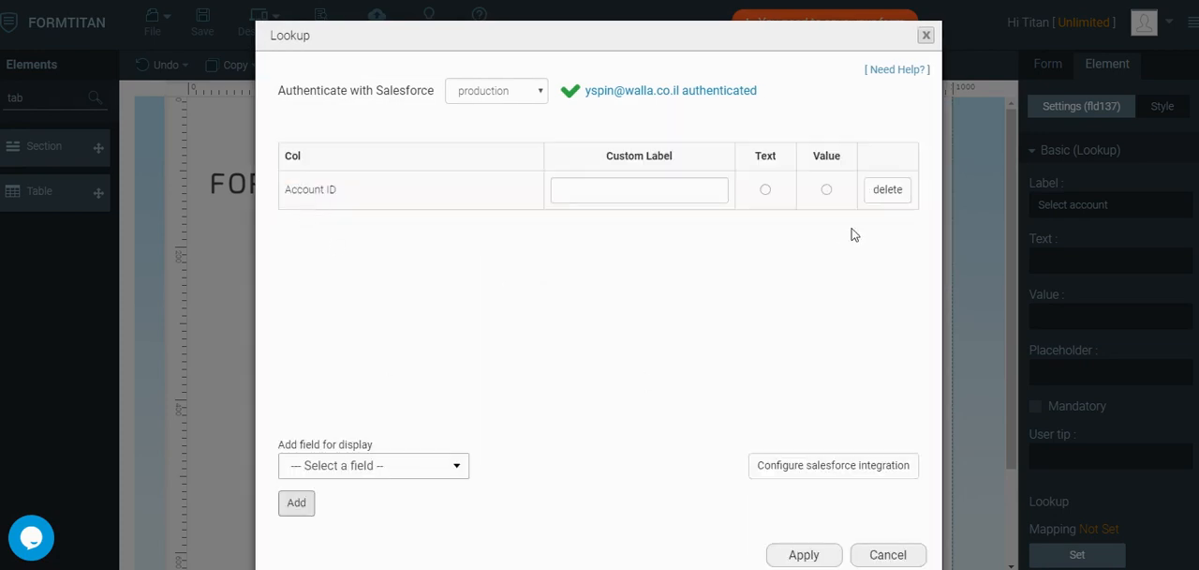
{"action": "left_click", "coordinate": [373, 466]}
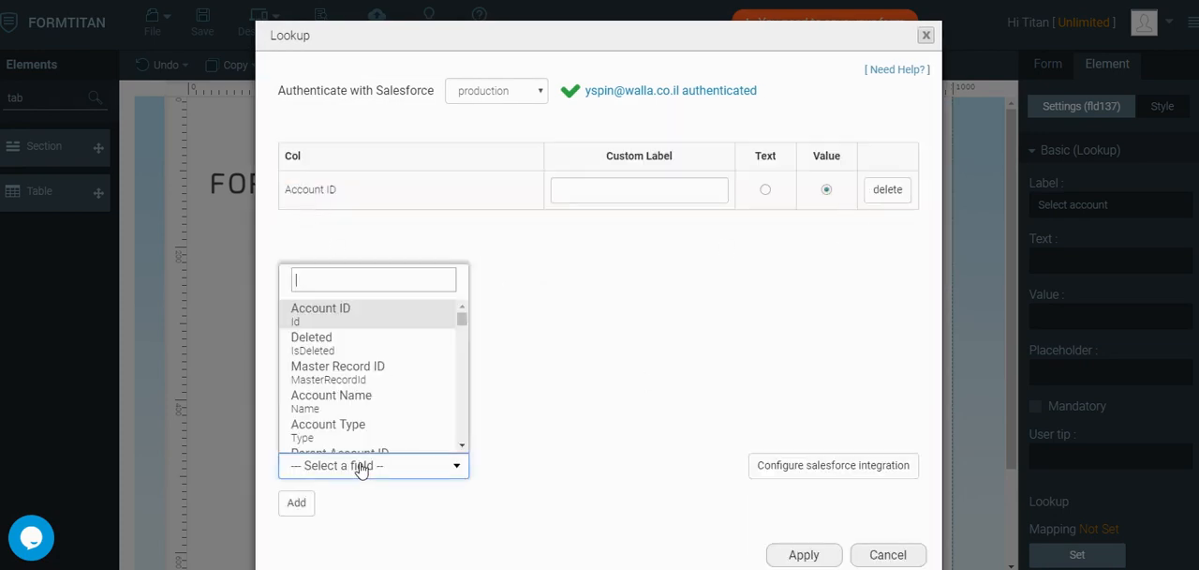
{"action": "left_click", "coordinate": [330, 394]}
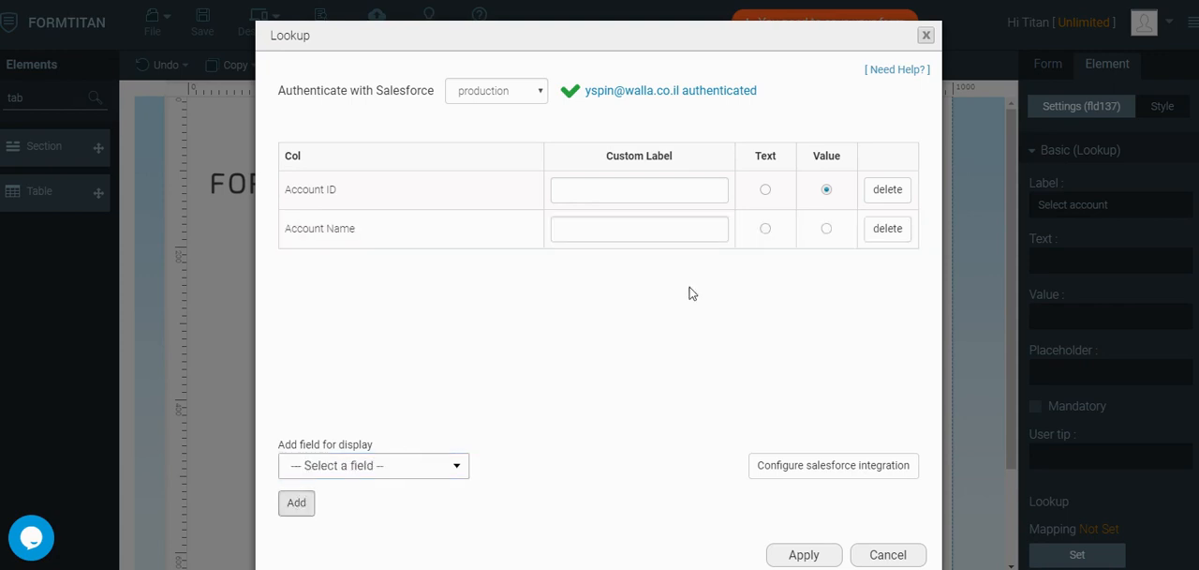
{"action": "left_click", "coordinate": [766, 228]}
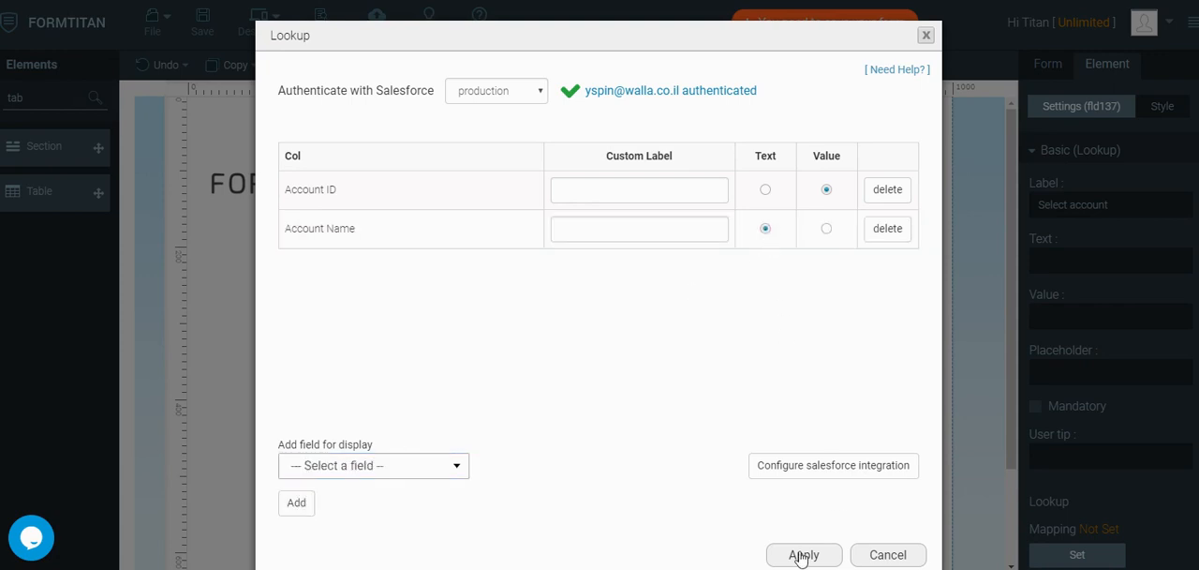
{"action": "left_click", "coordinate": [803, 555]}
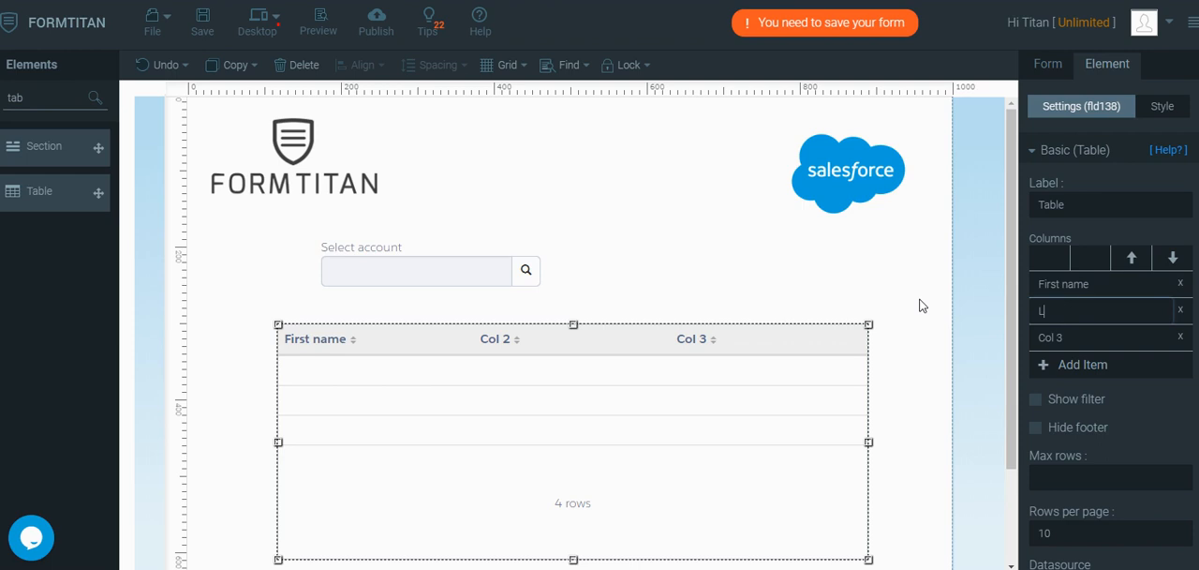
- Rename the table's second and third columns to 'Last name' and 'Email'
{"action": "type", "text": "Last name"}
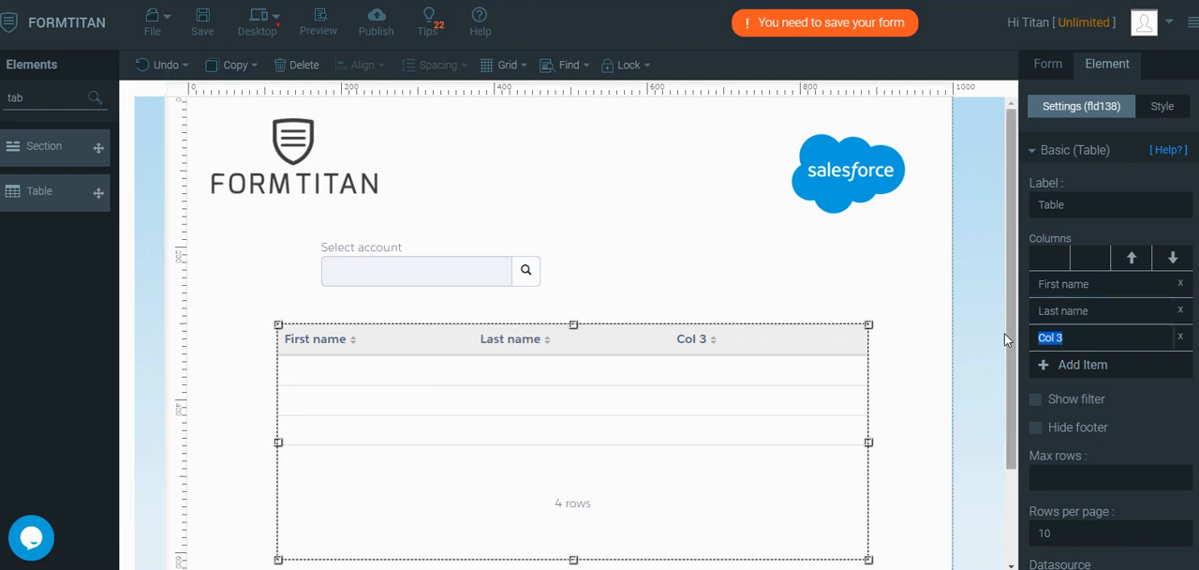
{"action": "type", "text": "Email"}
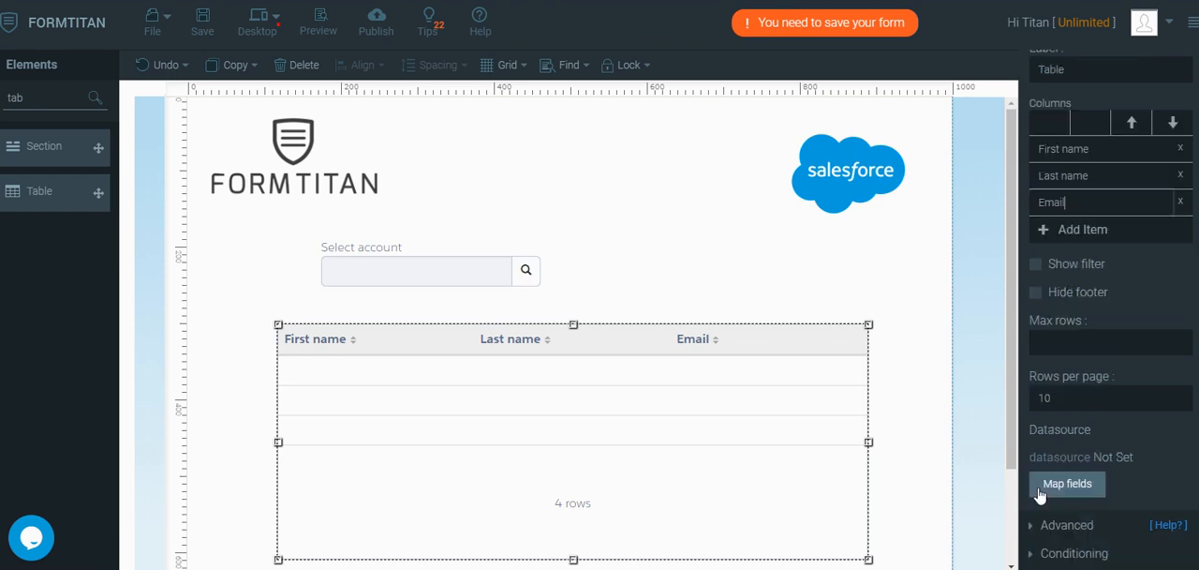
- Set the table's Salesforce data source object to Contact
{"action": "left_click", "coordinate": [1067, 483]}
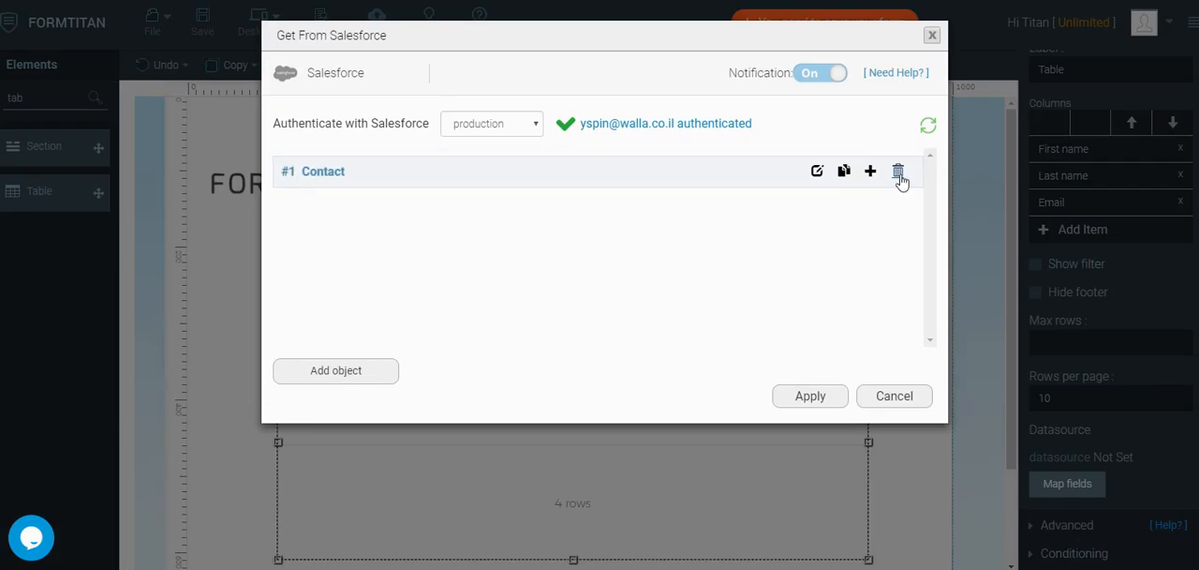
{"action": "left_click", "coordinate": [818, 171]}
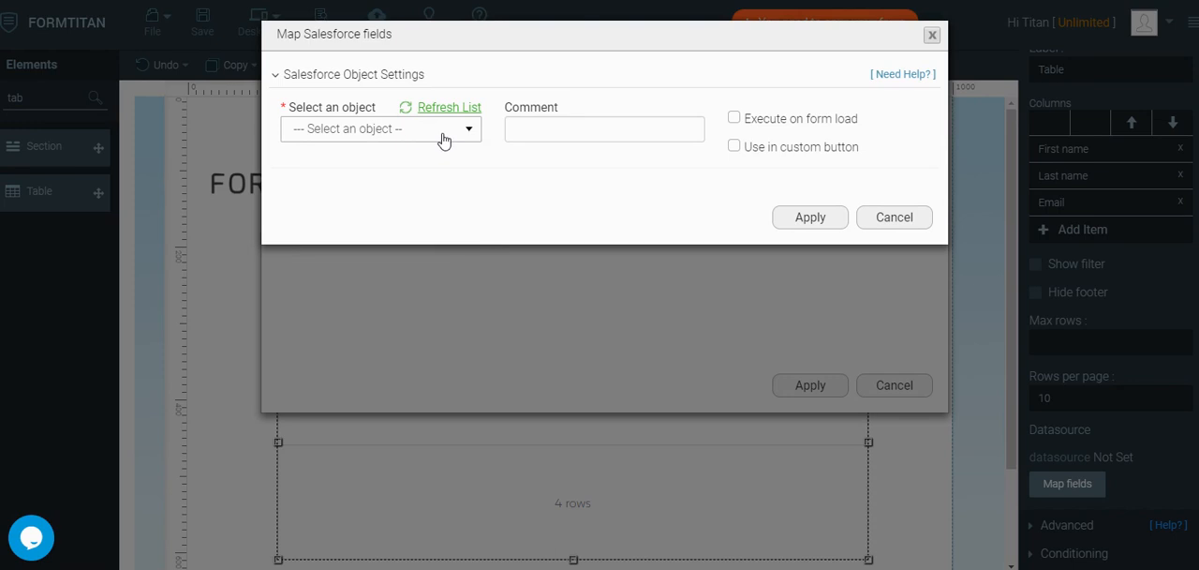
{"action": "type", "text": "cont"}
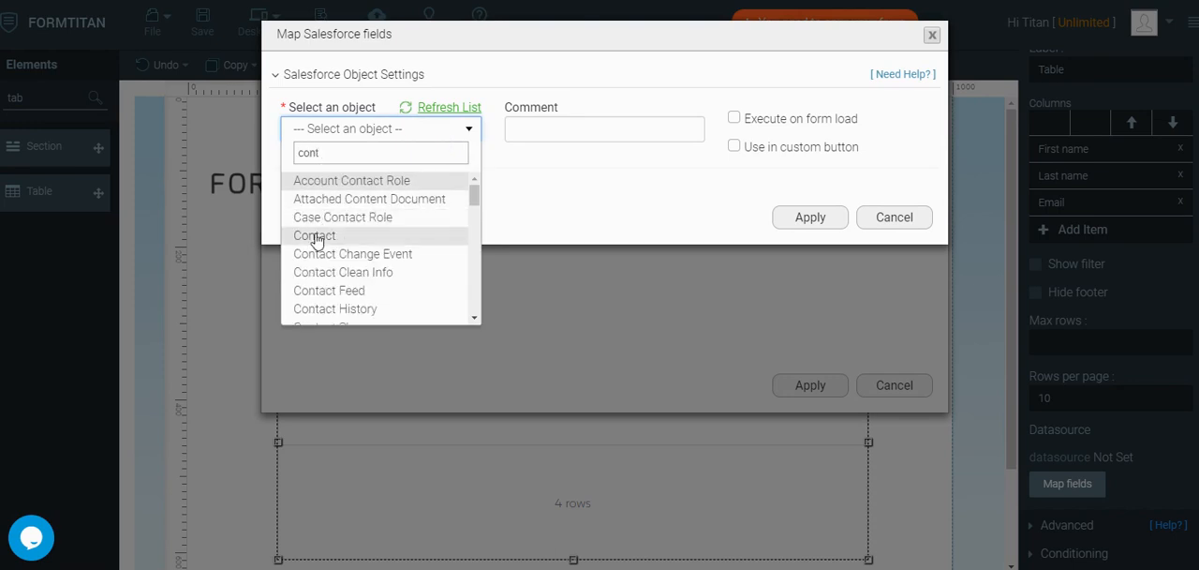
{"action": "left_click", "coordinate": [314, 235]}
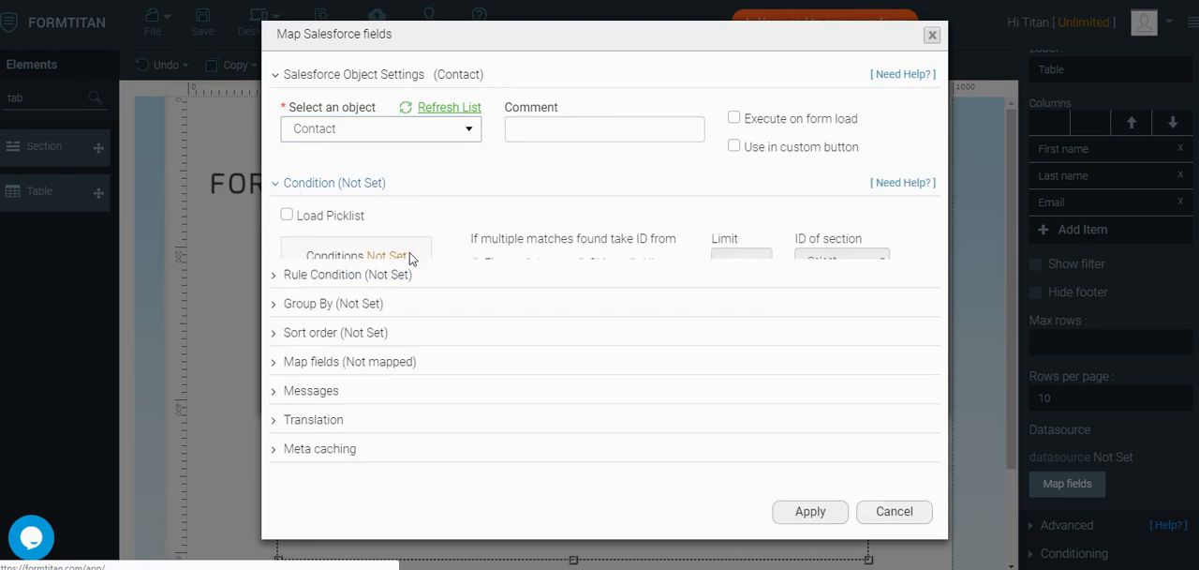
- Filter the Contact query so Account ID equals the Select account form field
{"action": "left_click", "coordinate": [356, 256]}
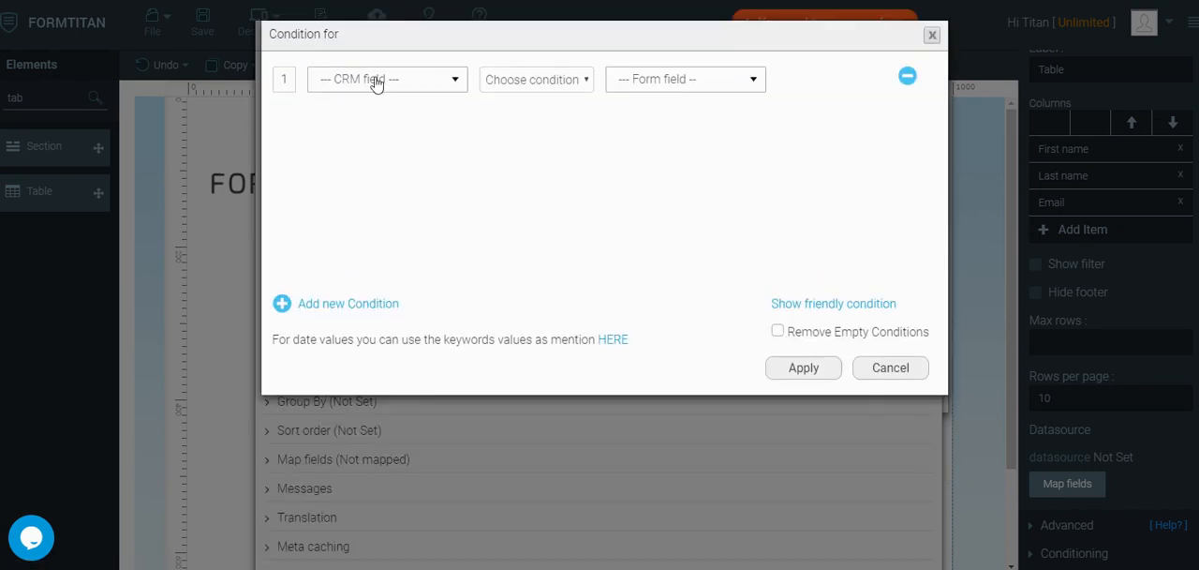
{"action": "left_click", "coordinate": [387, 79]}
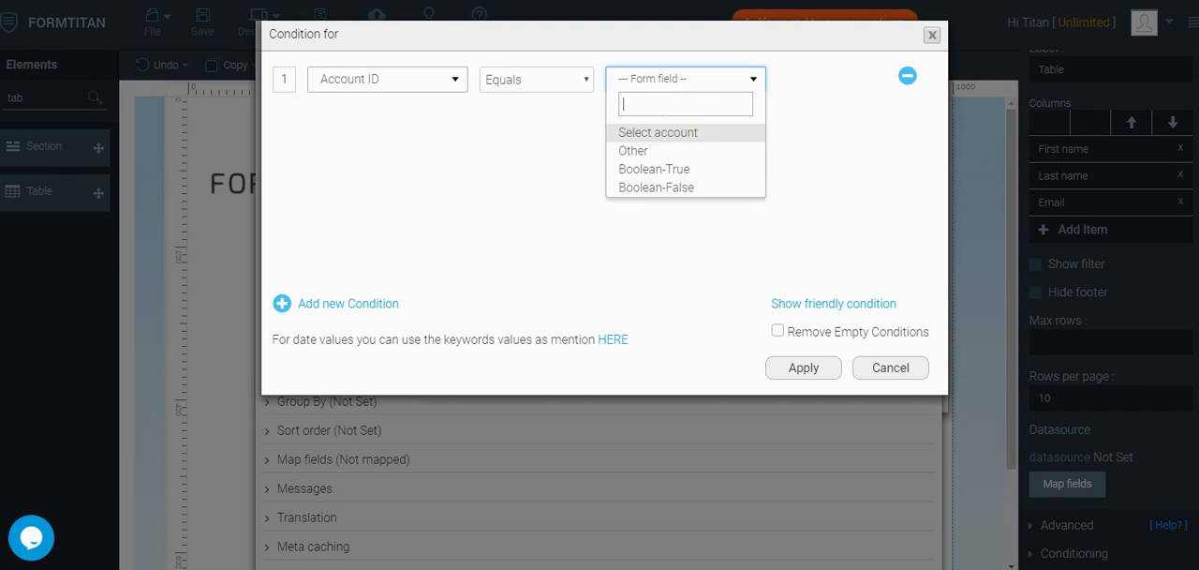
{"action": "left_click", "coordinate": [656, 132]}
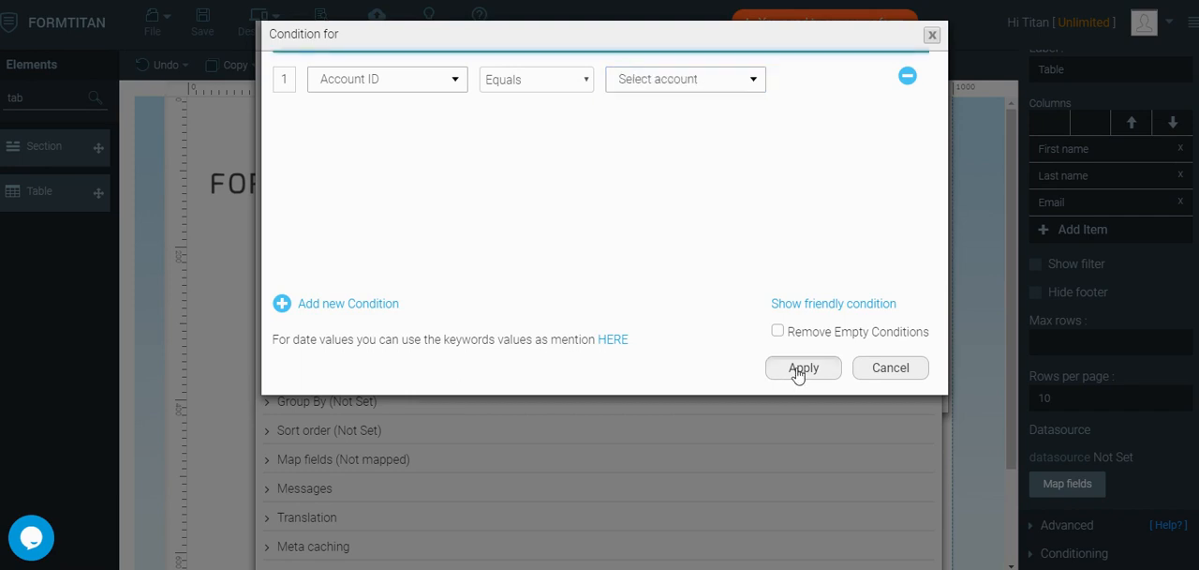
{"action": "left_click", "coordinate": [802, 367]}
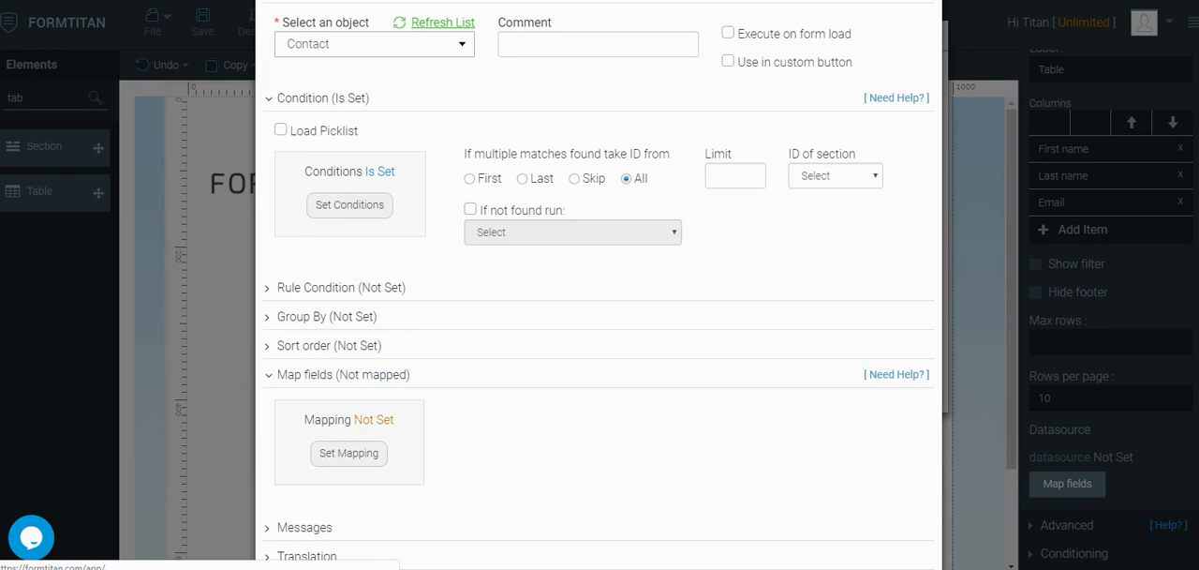
- Map the First name column to Contact First Name and search 'last' for the Last name column
{"action": "left_click", "coordinate": [349, 453]}
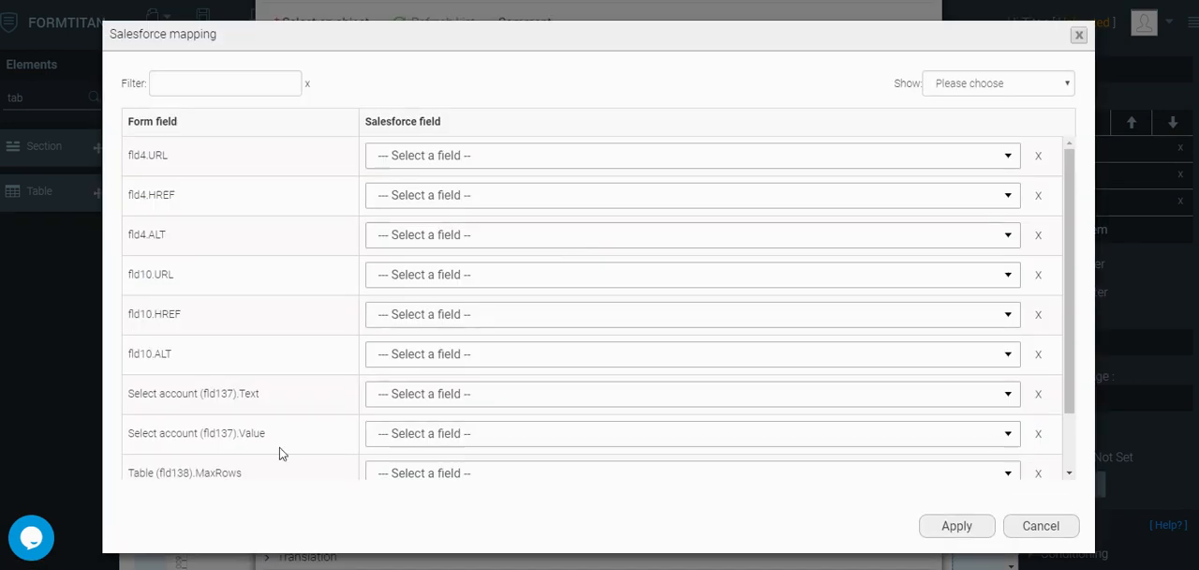
{"action": "scroll", "scroll_direction": "down", "scroll_amount": 3}
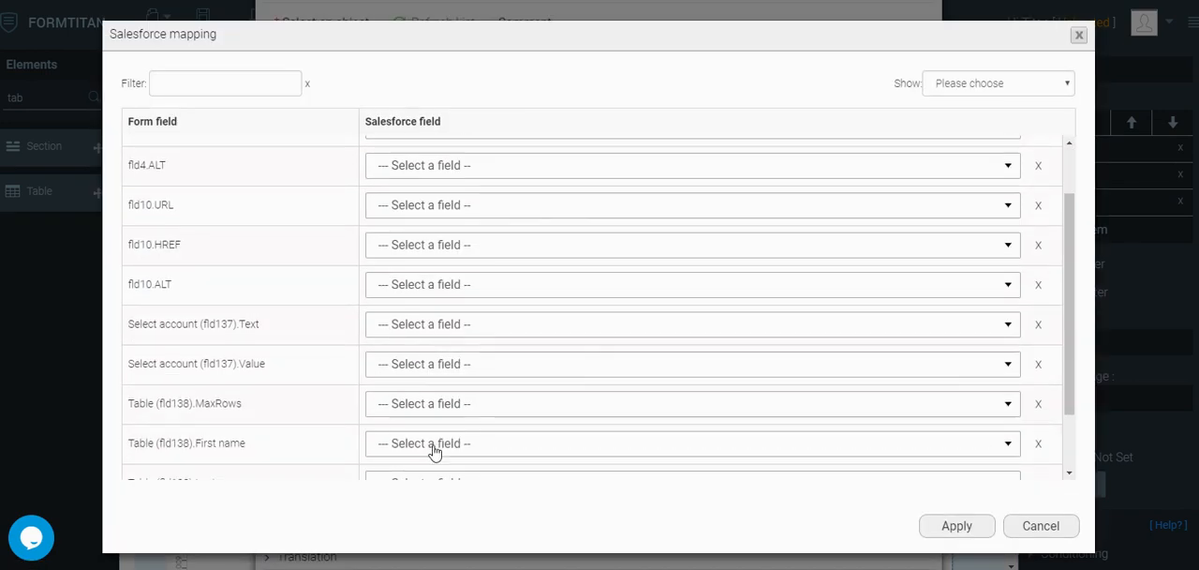
{"action": "left_click", "coordinate": [691, 444]}
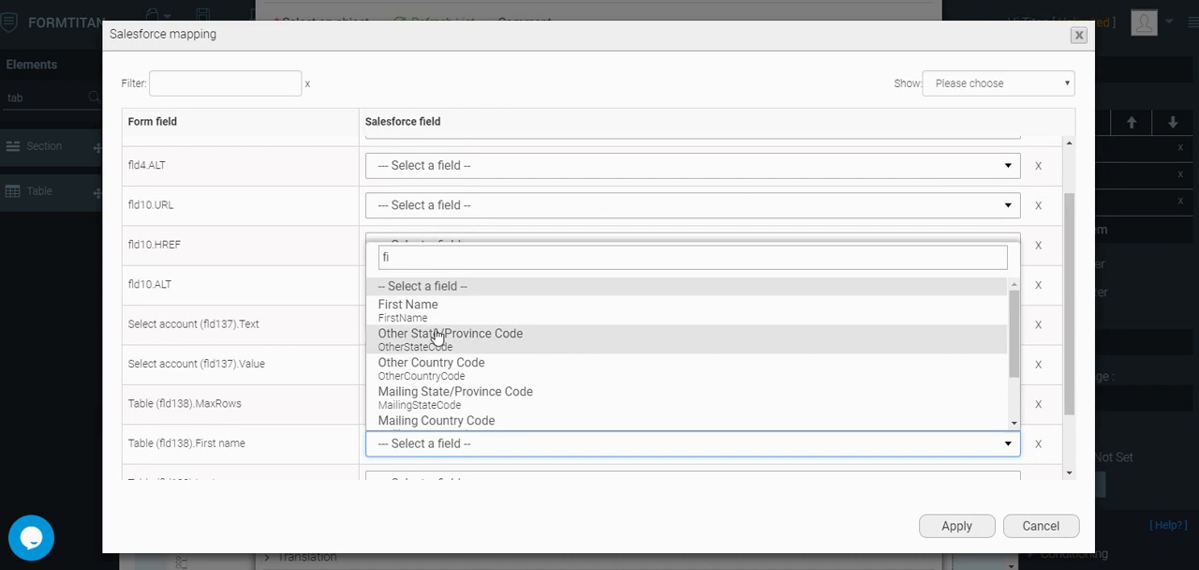
{"action": "left_click", "coordinate": [408, 303]}
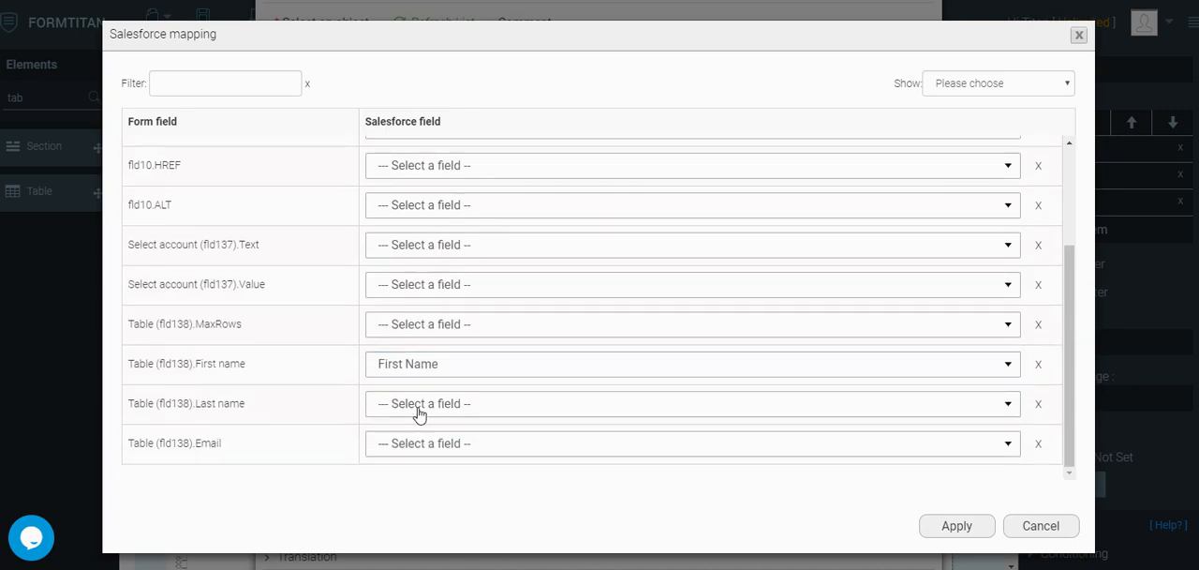
{"action": "type", "text": "last"}
{"action": "type", "text": "Email"}
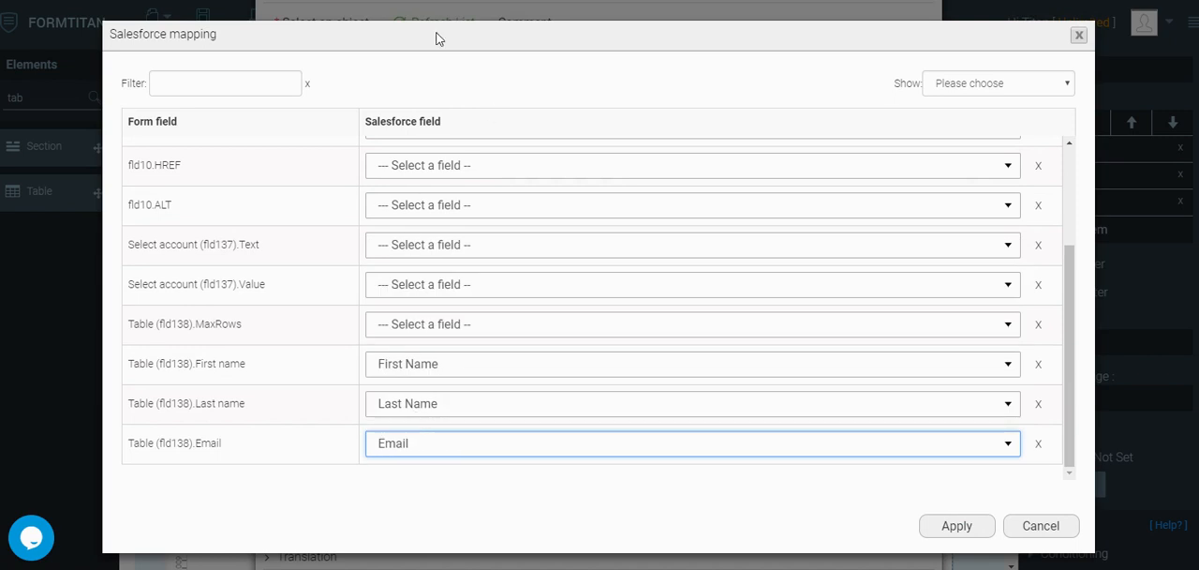
{"action": "mouse_move", "coordinate": [253, 334]}
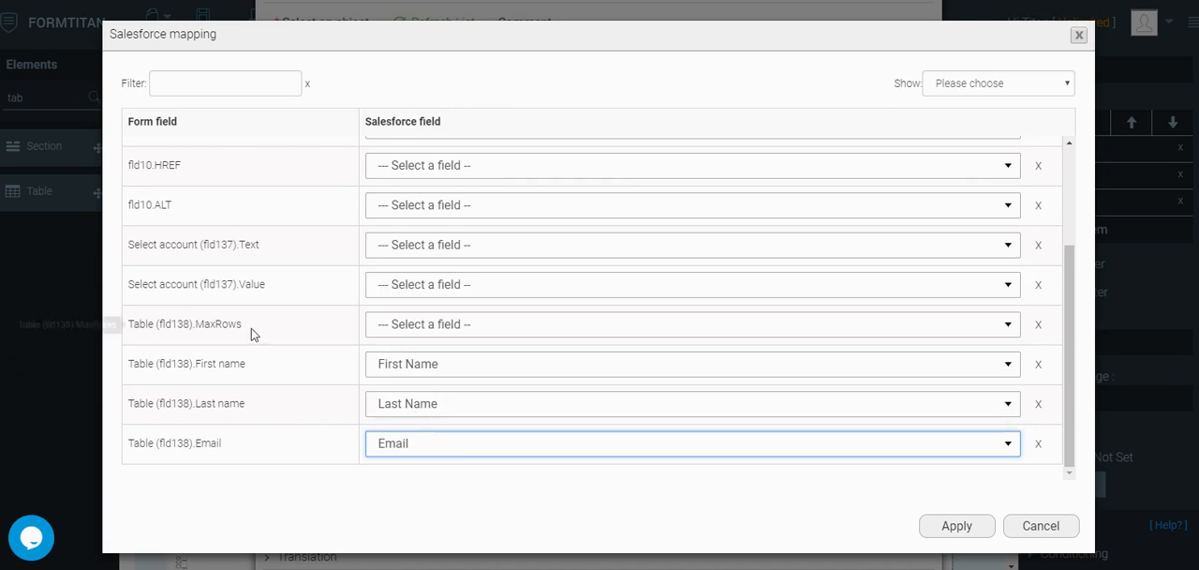
{"action": "mouse_move", "coordinate": [185, 323]}
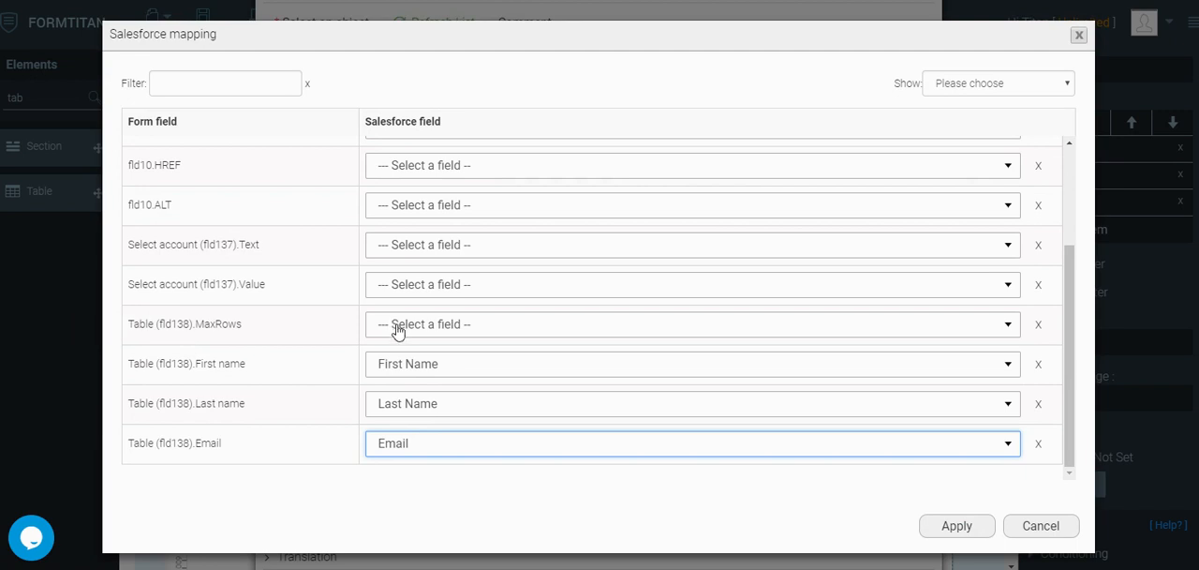
- Take the table's MaxRows from Account ID's Max num of contacts field and apply the mapping
{"action": "left_click", "coordinate": [691, 324]}
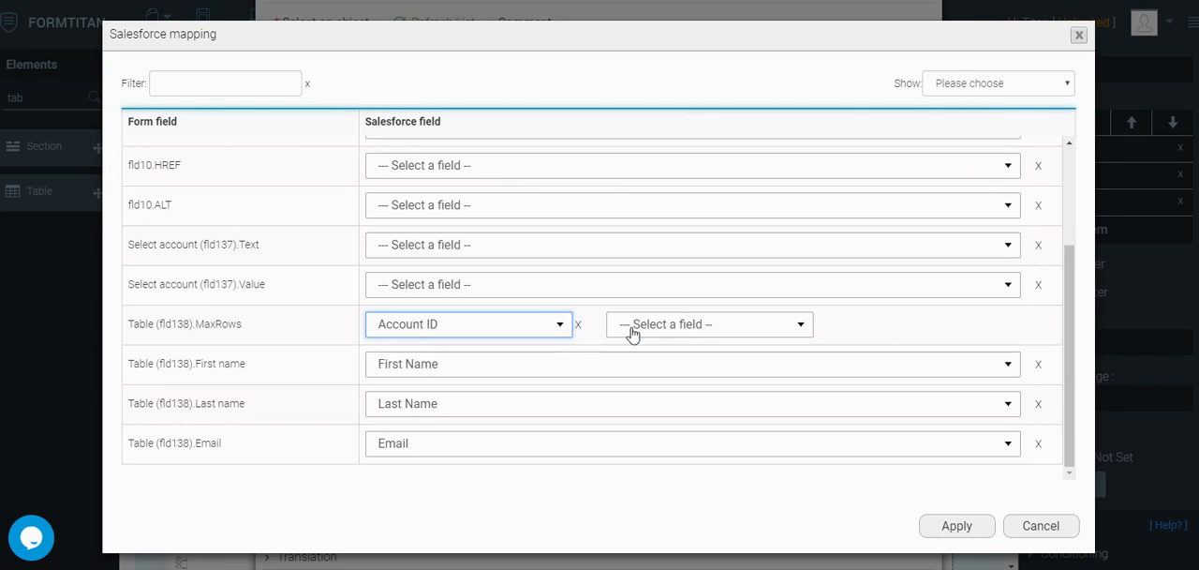
{"action": "left_click", "coordinate": [708, 324]}
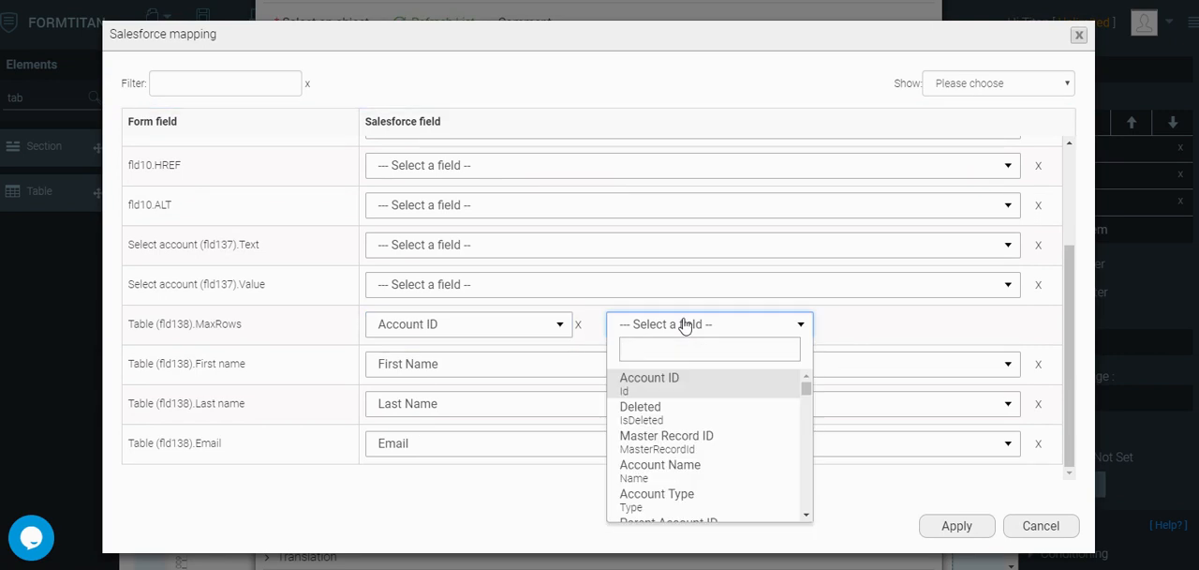
{"action": "type", "text": "max"}
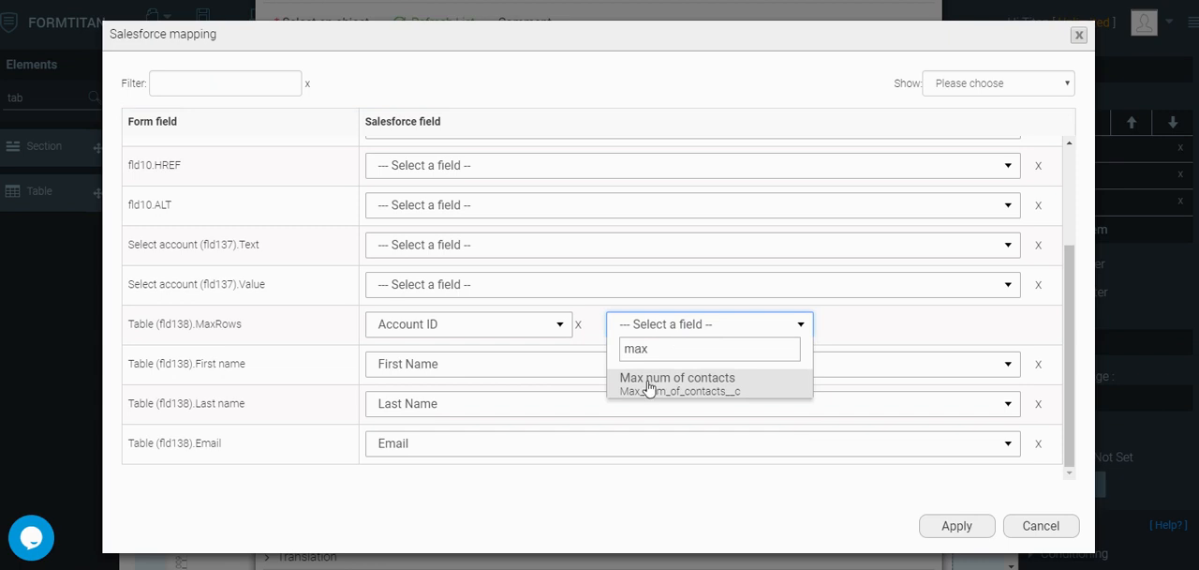
{"action": "left_click", "coordinate": [677, 378]}
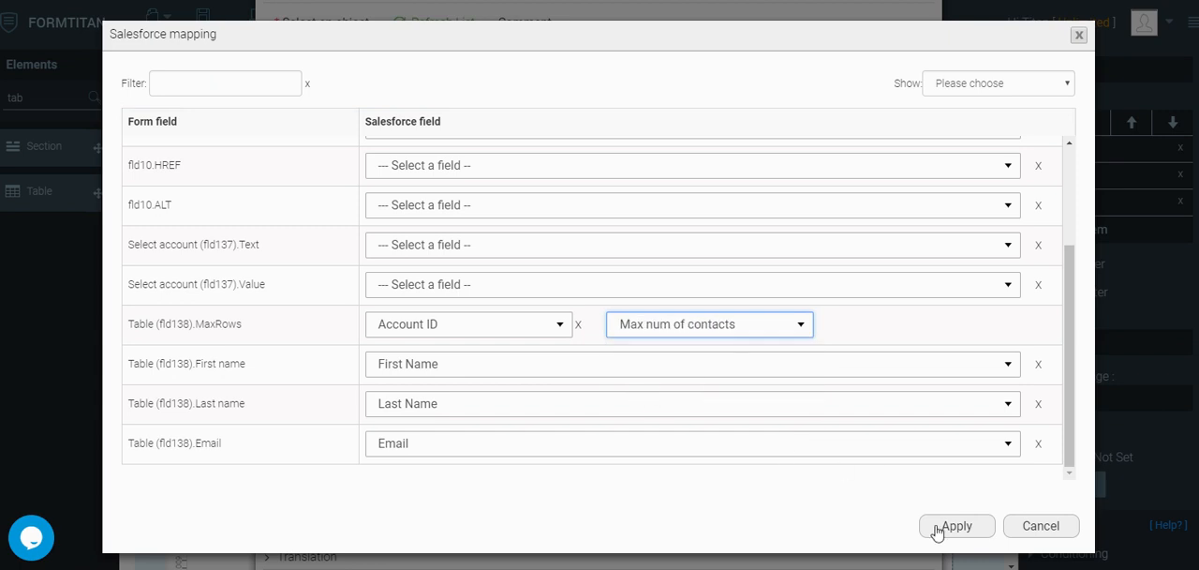
{"action": "left_click", "coordinate": [955, 525]}
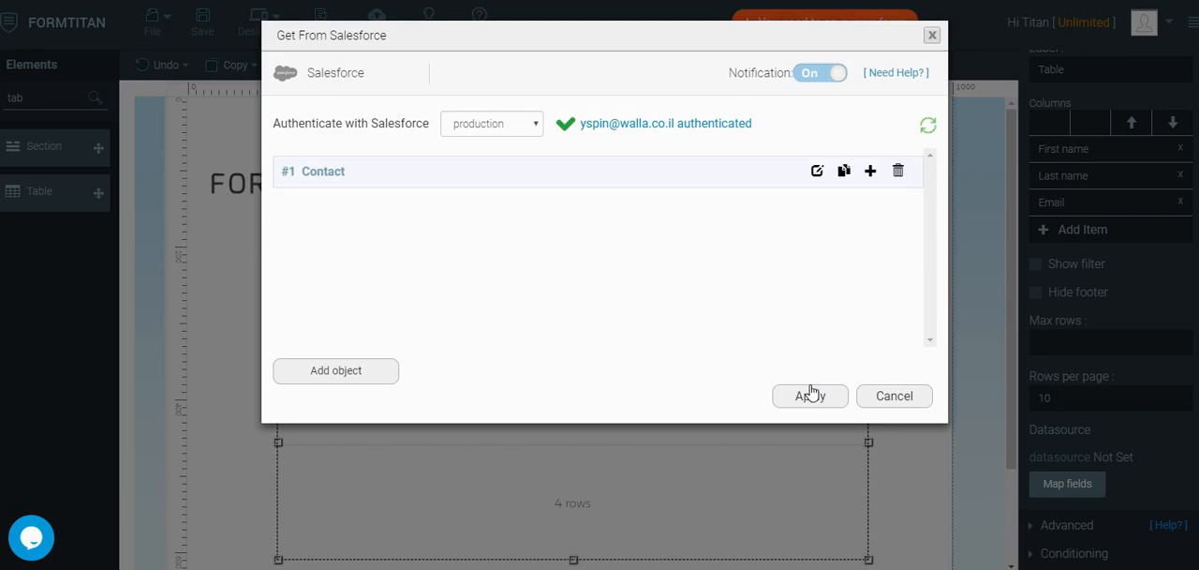
- Apply the table's Salesforce data settings, save the form, and search for an account in preview
{"action": "left_click", "coordinate": [809, 395]}
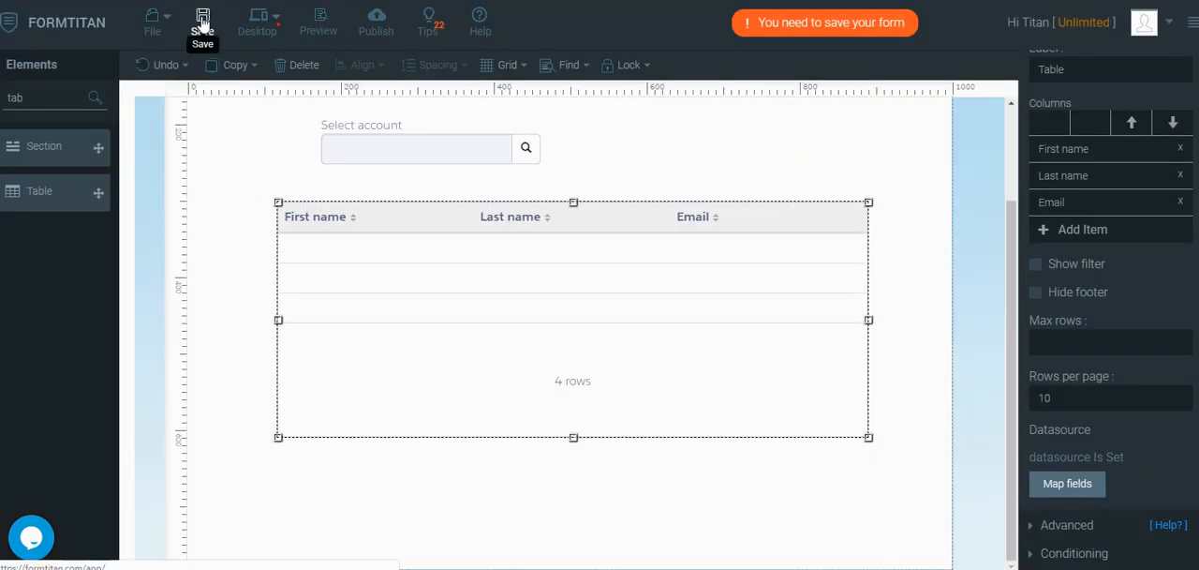
{"action": "left_click", "coordinate": [376, 22]}
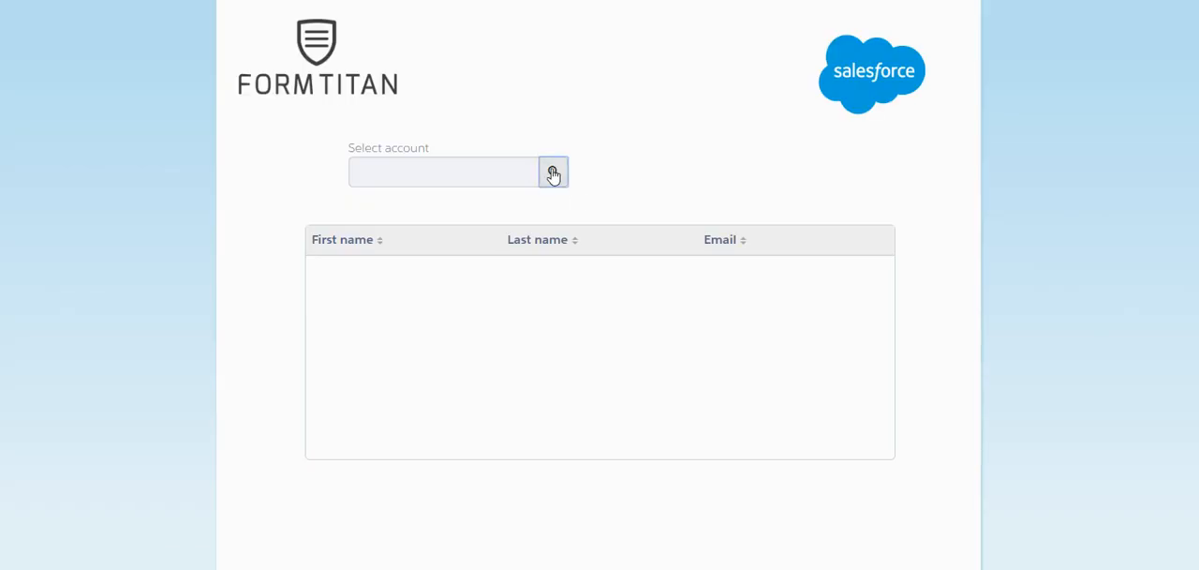
{"action": "left_click", "coordinate": [553, 173]}
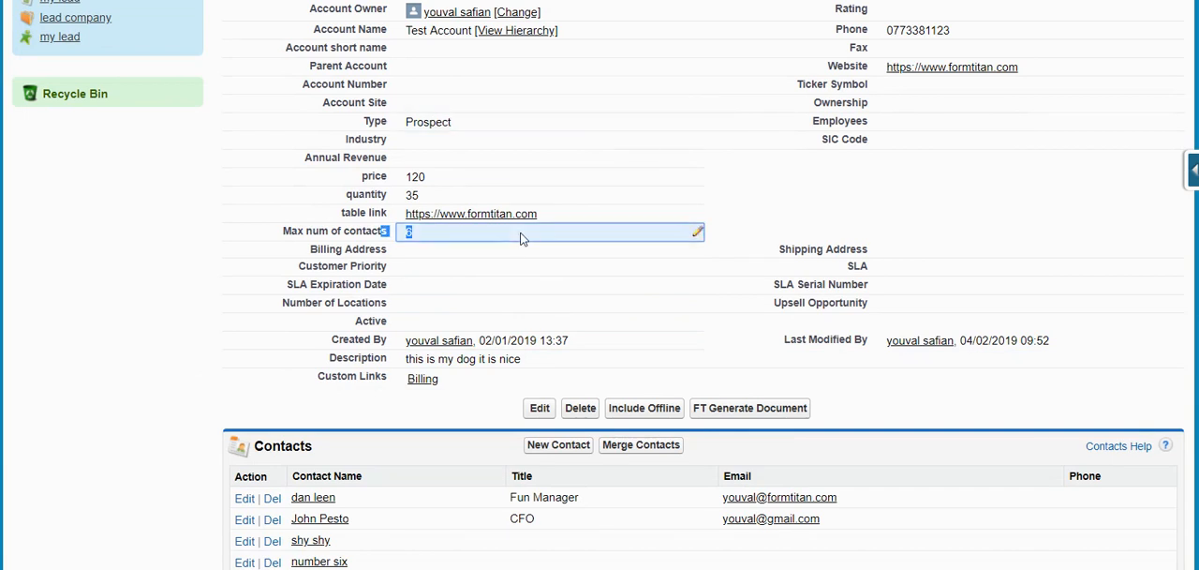
- Save Test Account's Max num of contacts as 4, then list accounts in the form preview's search
{"action": "type", "text": "4"}
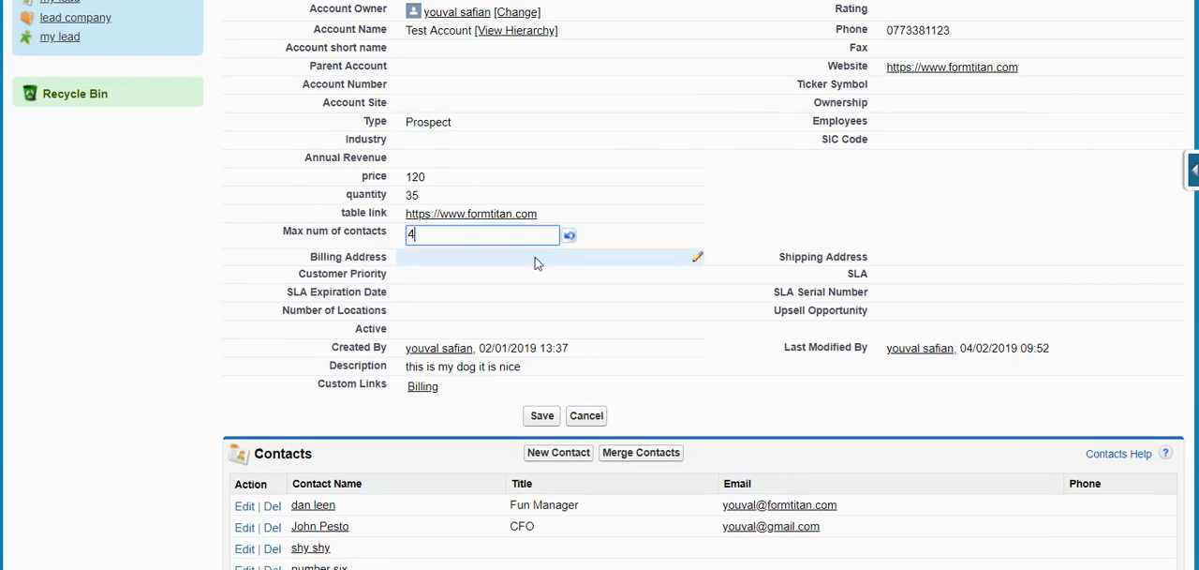
{"action": "left_click", "coordinate": [542, 415]}
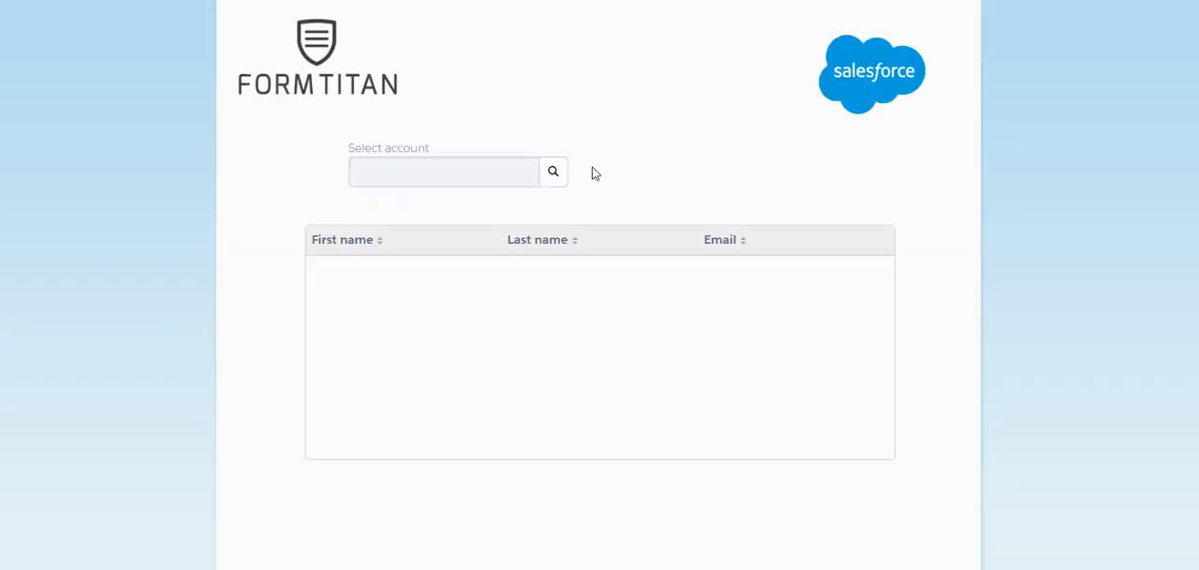
{"action": "left_click", "coordinate": [553, 172]}
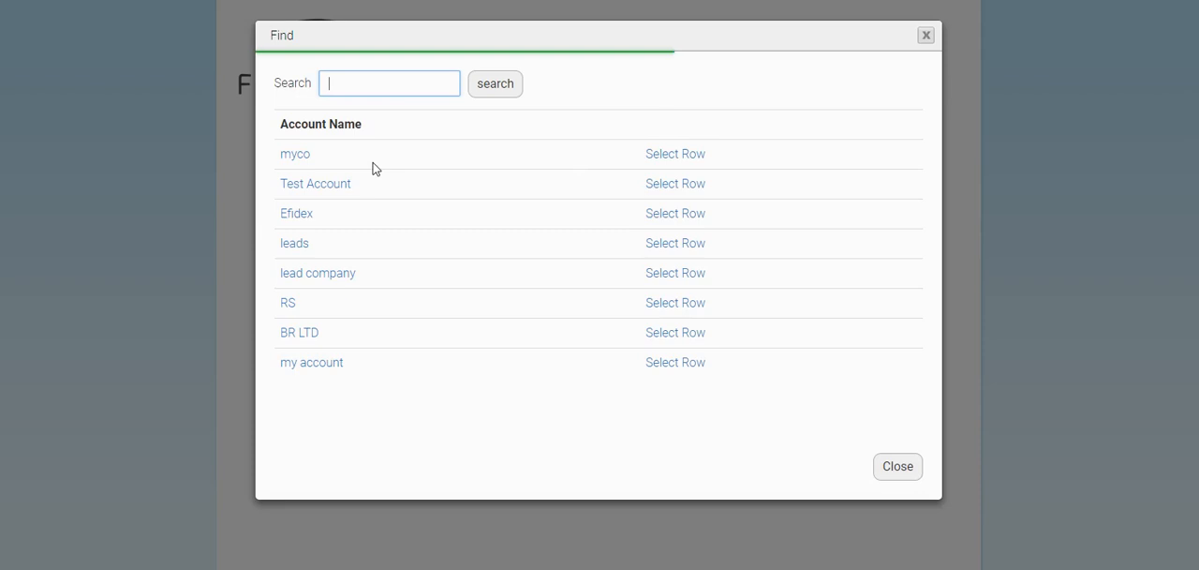